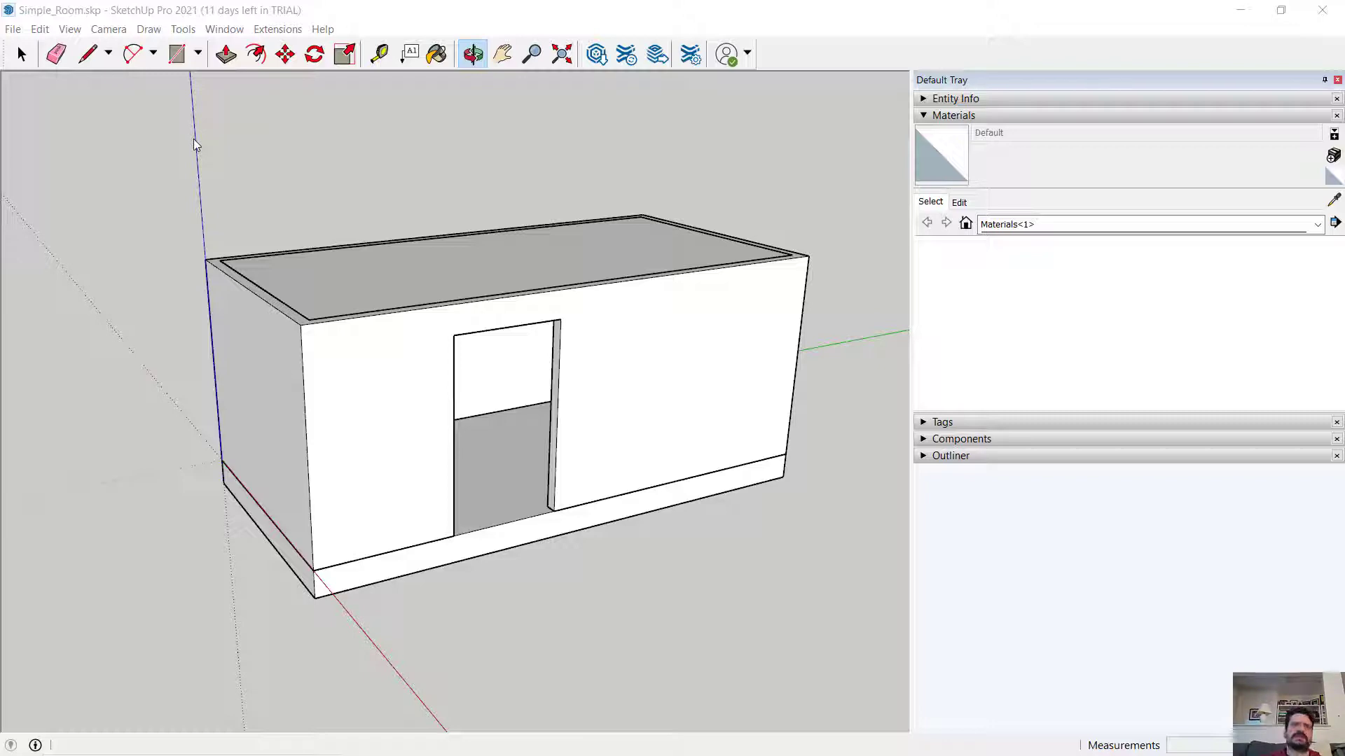
Orbit the room model to view it from the other side
{"action": "left_click", "coordinate": [21, 55]}
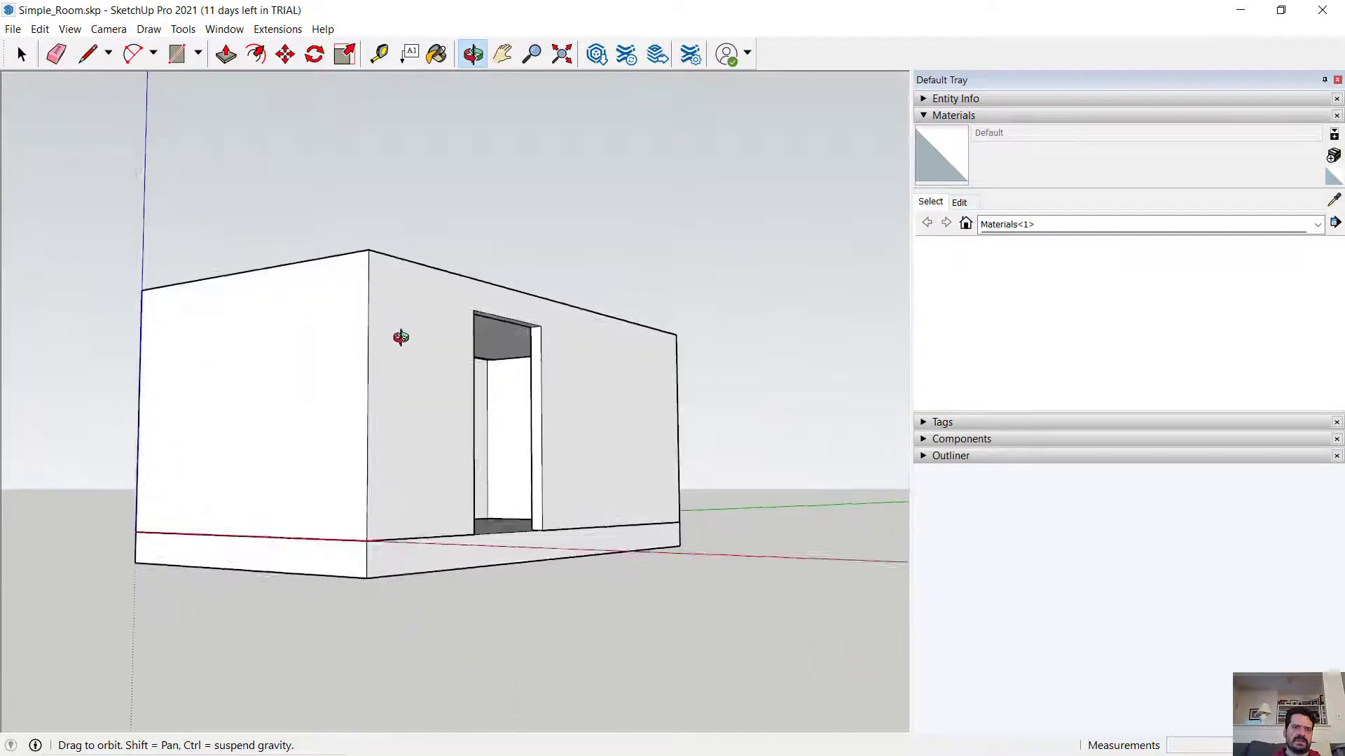
{"action": "left_click_drag", "start_coordinate": [401, 338], "coordinate": [295, 415]}
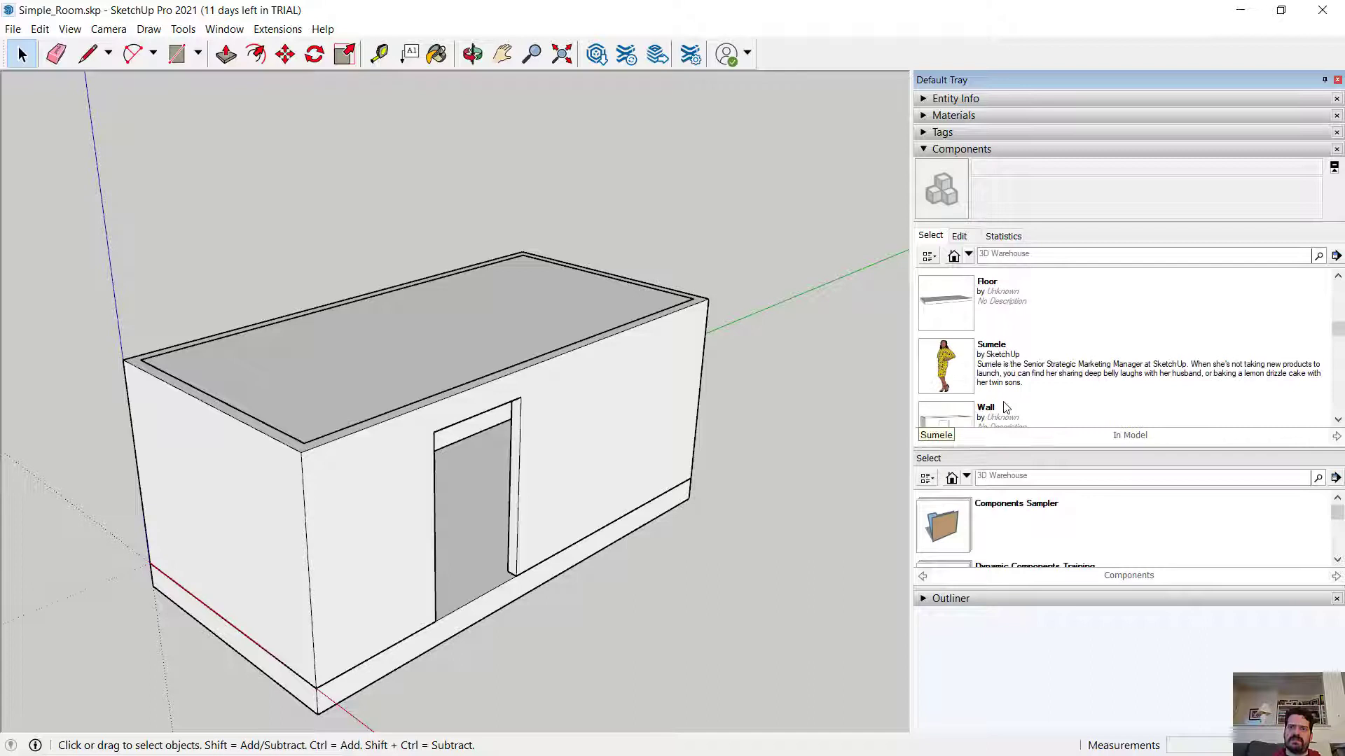
Select the floor slab and hide the Wall and Ceiling tags in the Tags panel
{"action": "left_click", "coordinate": [428, 343]}
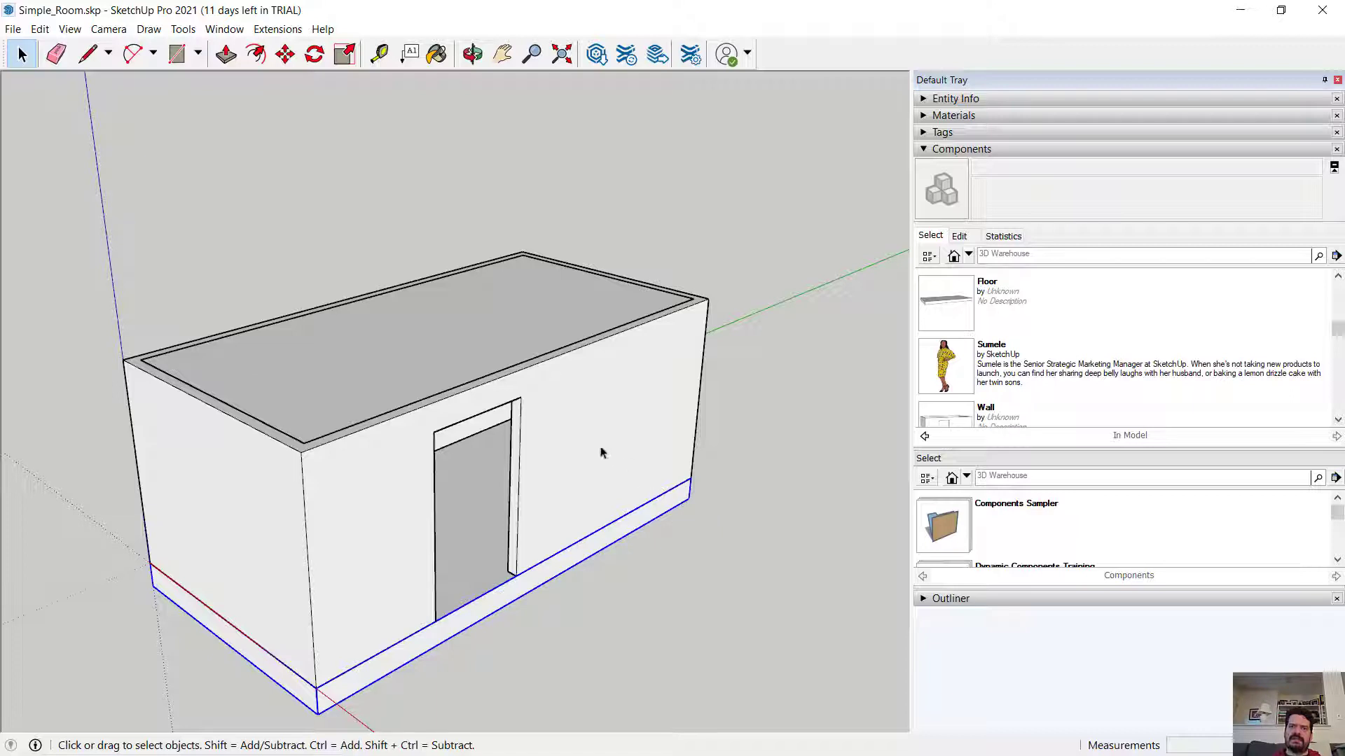
{"action": "left_click", "coordinate": [941, 131]}
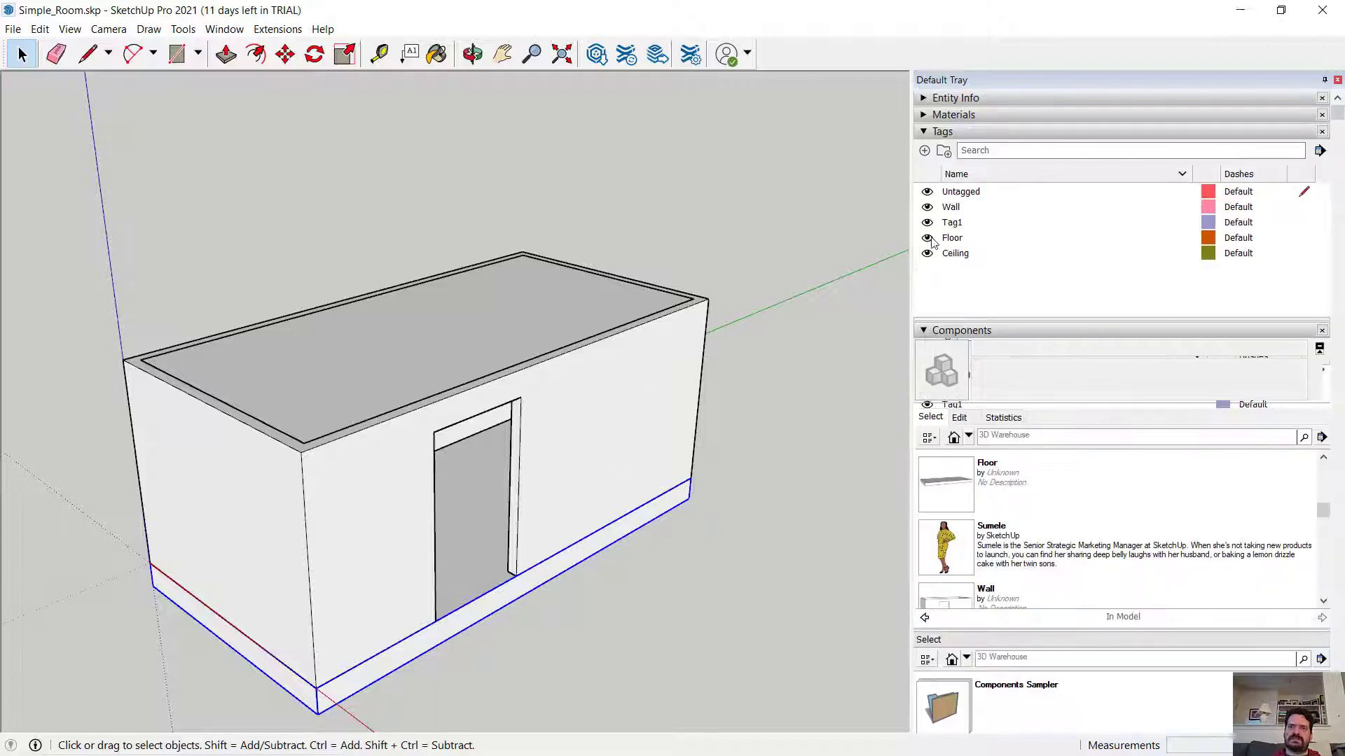
{"action": "left_click", "coordinate": [951, 223]}
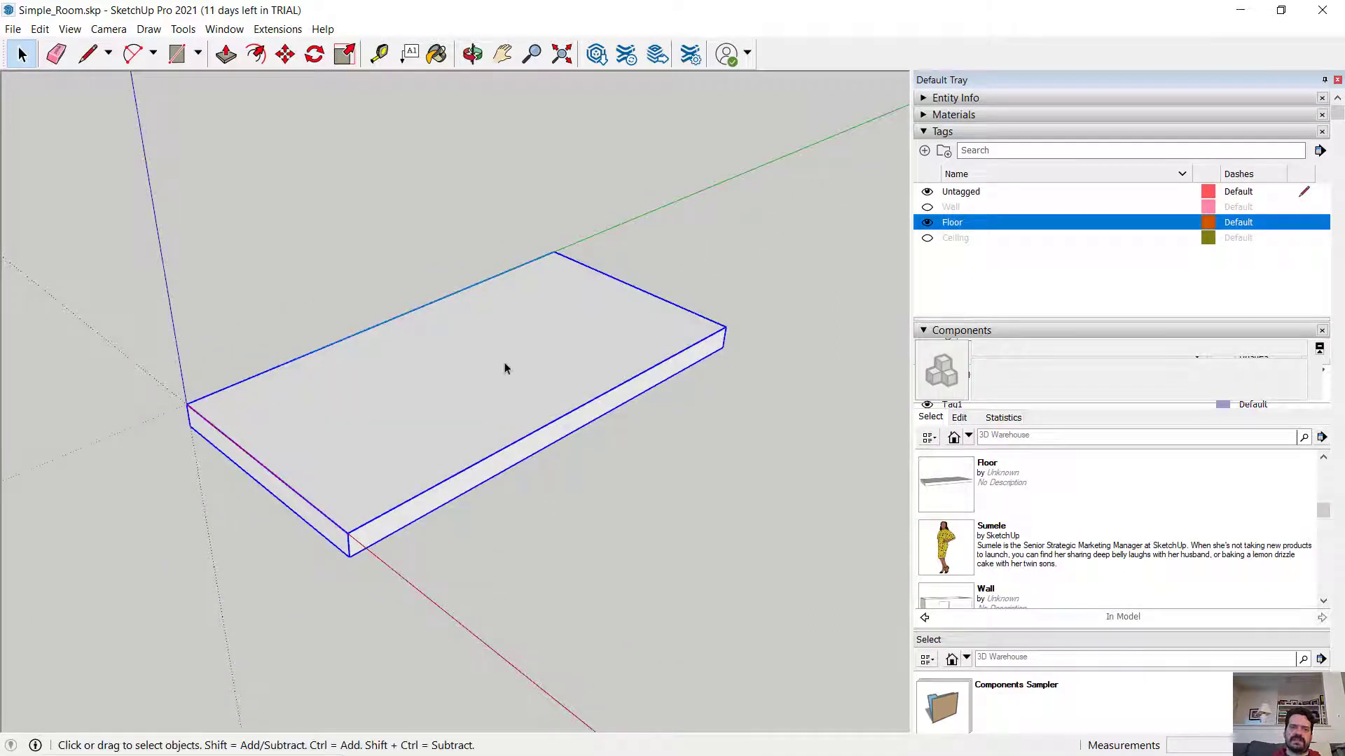
Edit the floor component and select only its top face
{"action": "right_click", "coordinate": [506, 369]}
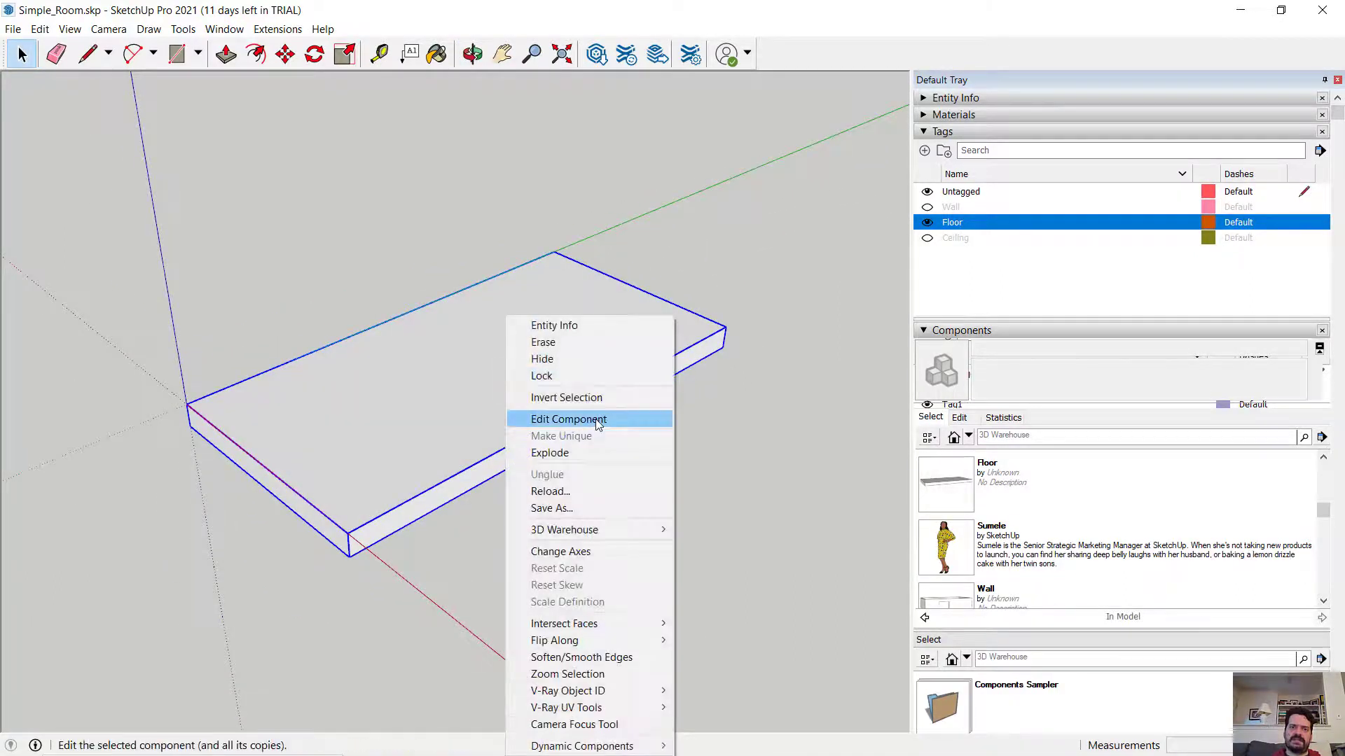
{"action": "left_click", "coordinate": [569, 419]}
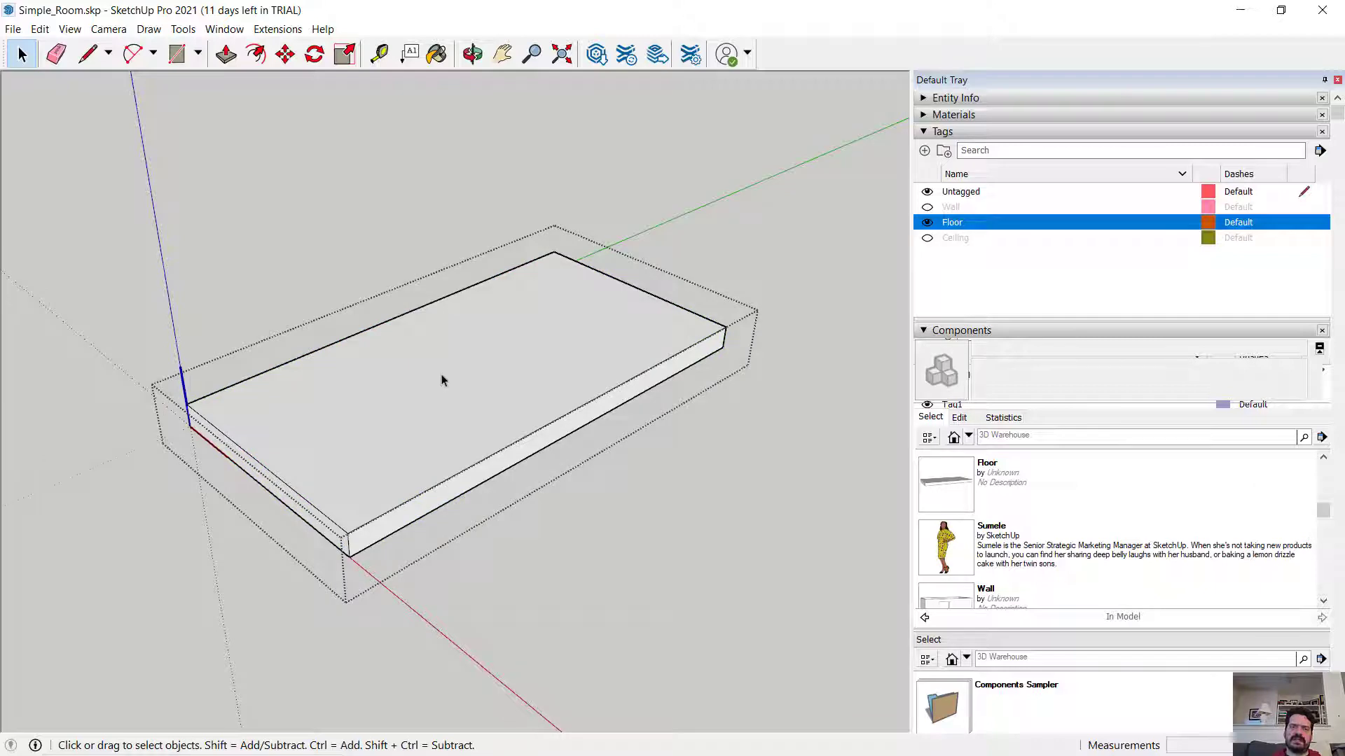
{"action": "mouse_move", "coordinate": [558, 232]}
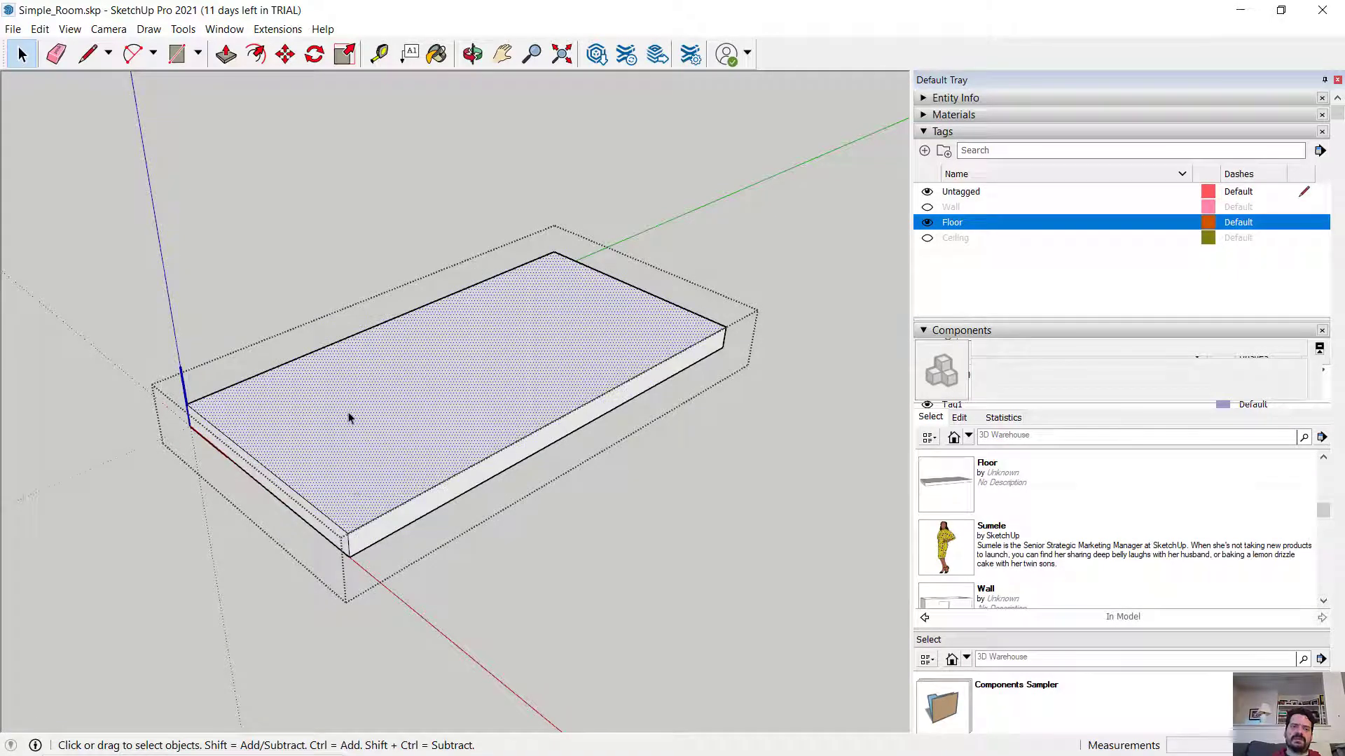
{"action": "mouse_move", "coordinate": [379, 460]}
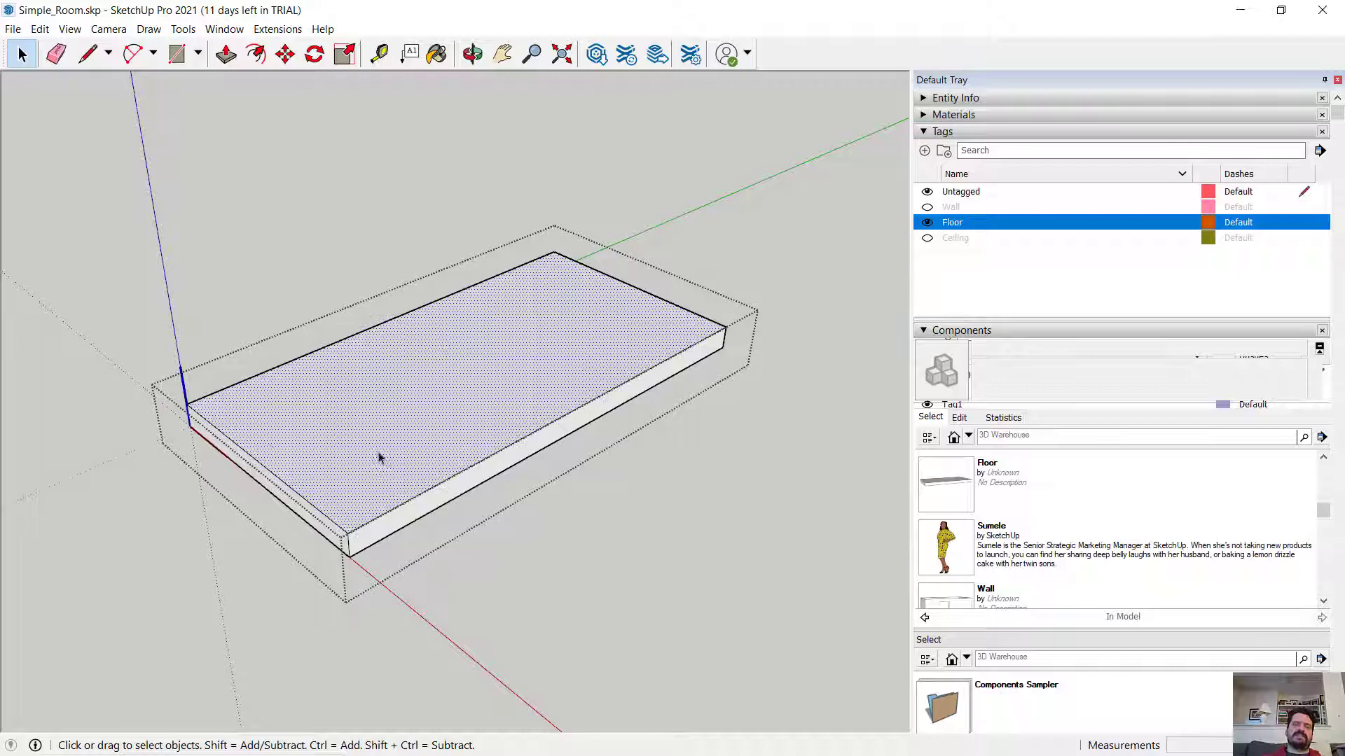
{"action": "mouse_move", "coordinate": [686, 194]}
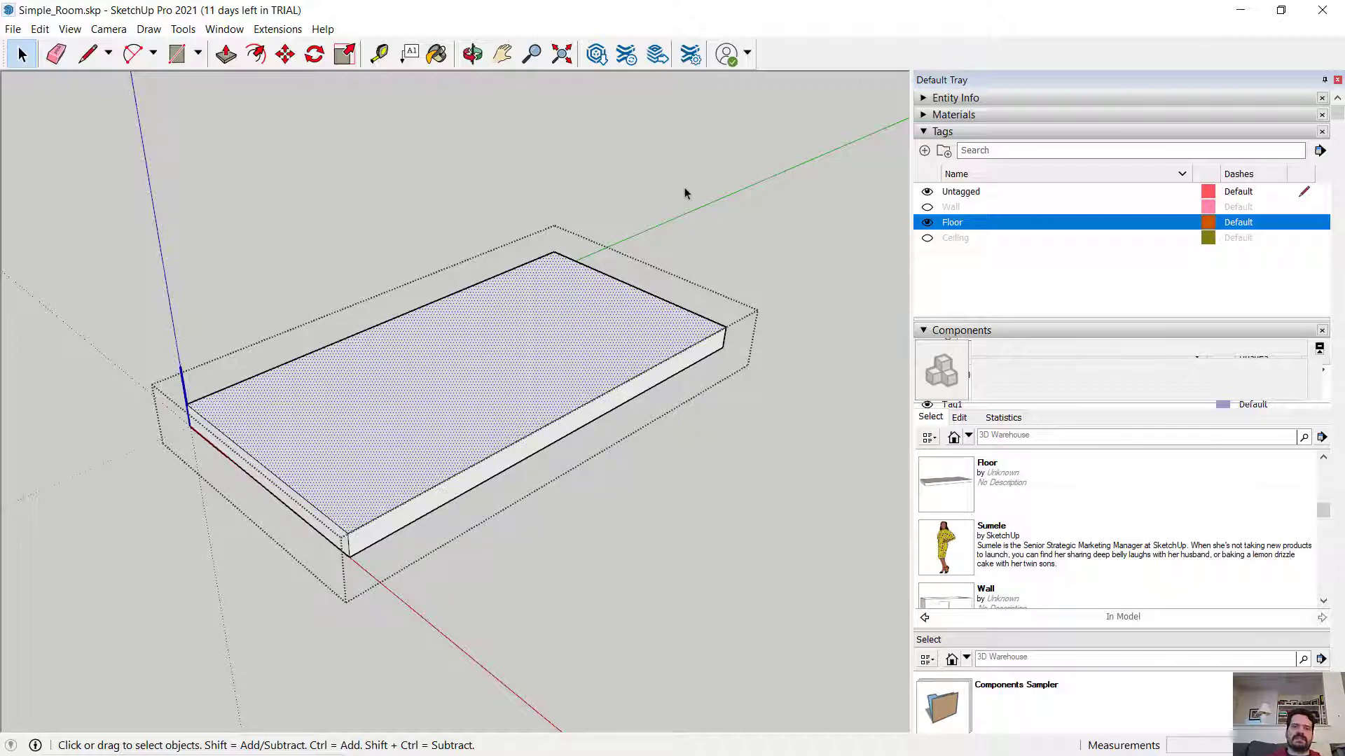
{"action": "left_click", "coordinate": [403, 404]}
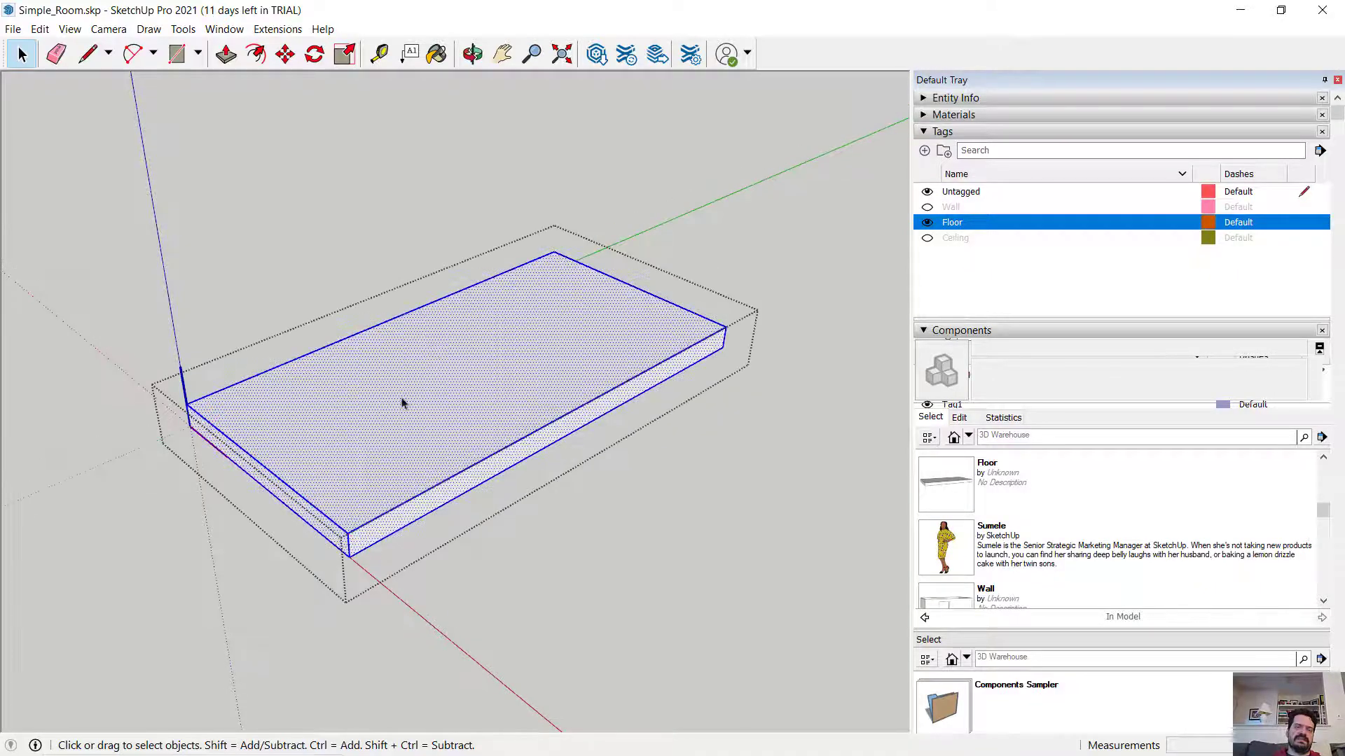
{"action": "left_click", "coordinate": [457, 445]}
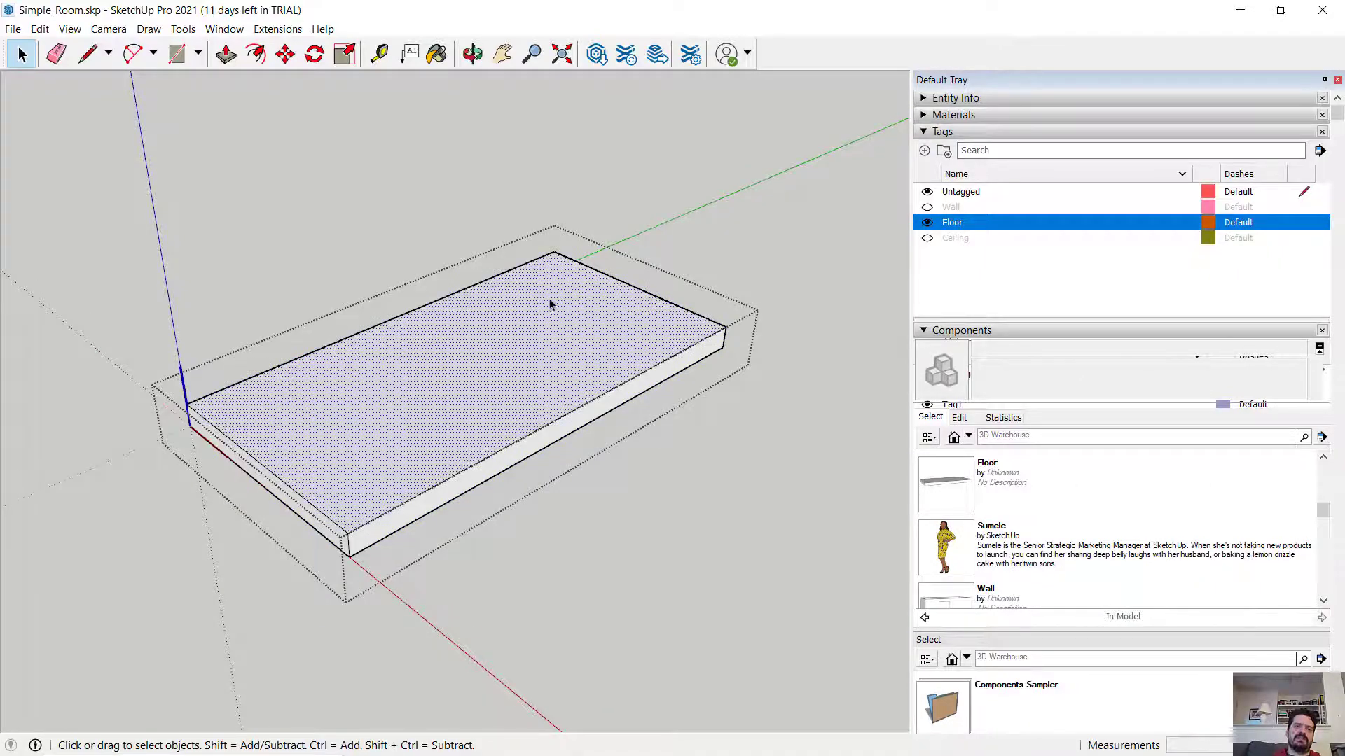
{"action": "mouse_move", "coordinate": [532, 283]}
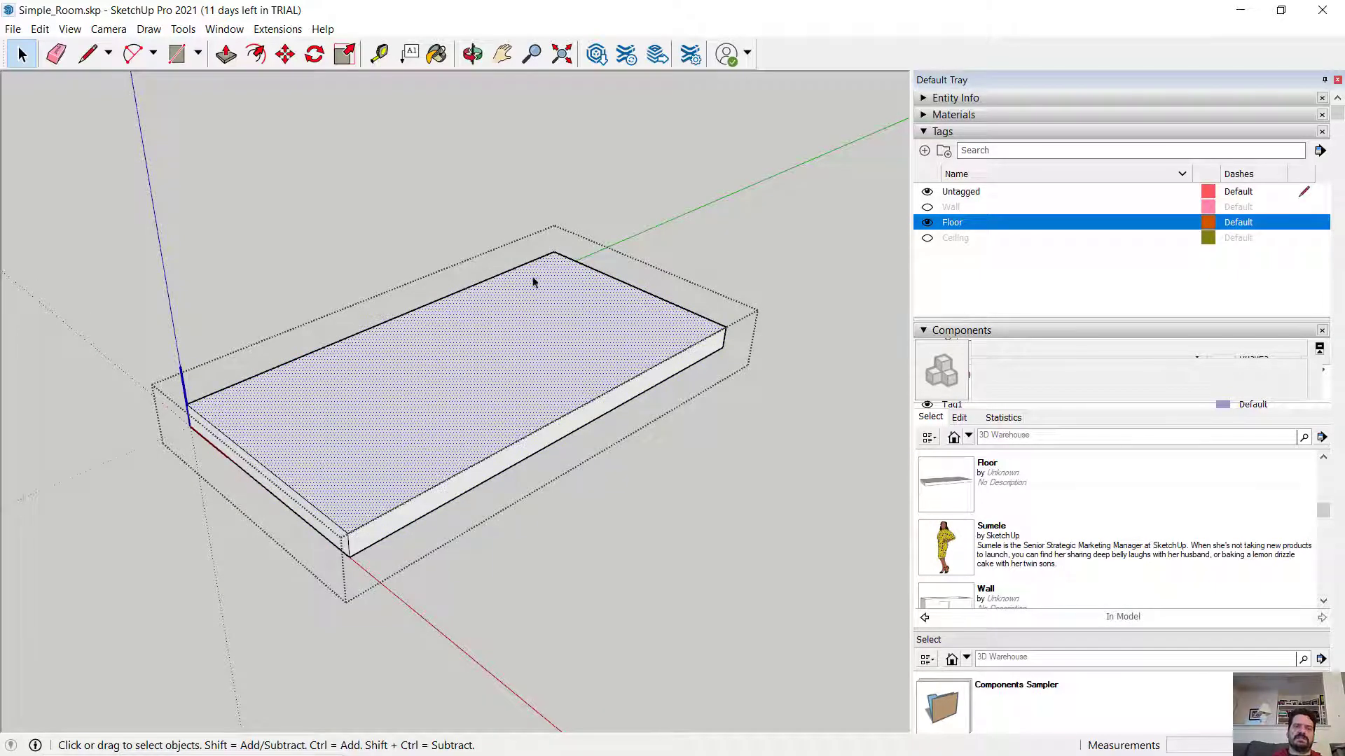
{"action": "mouse_move", "coordinate": [638, 271]}
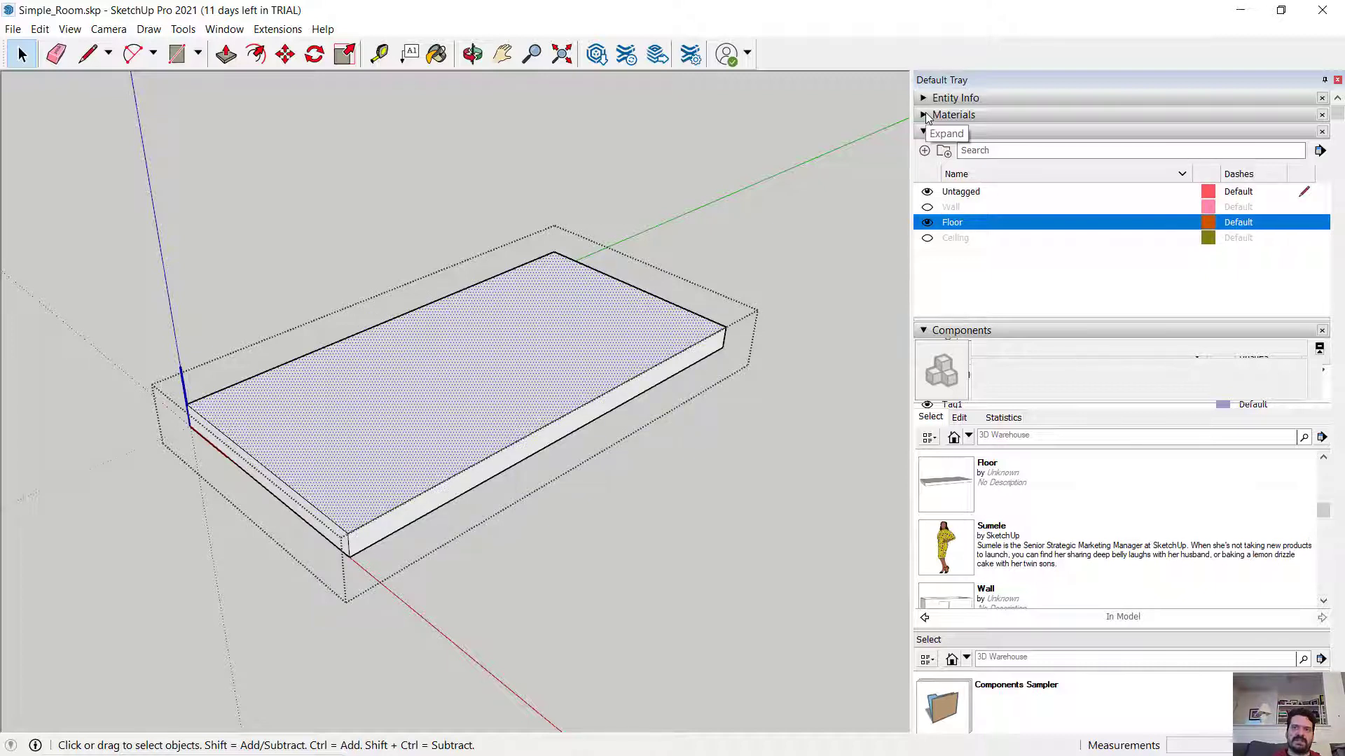
Switch the Materials panel from the In Model collection to the full Materials library
{"action": "left_click", "coordinate": [924, 113]}
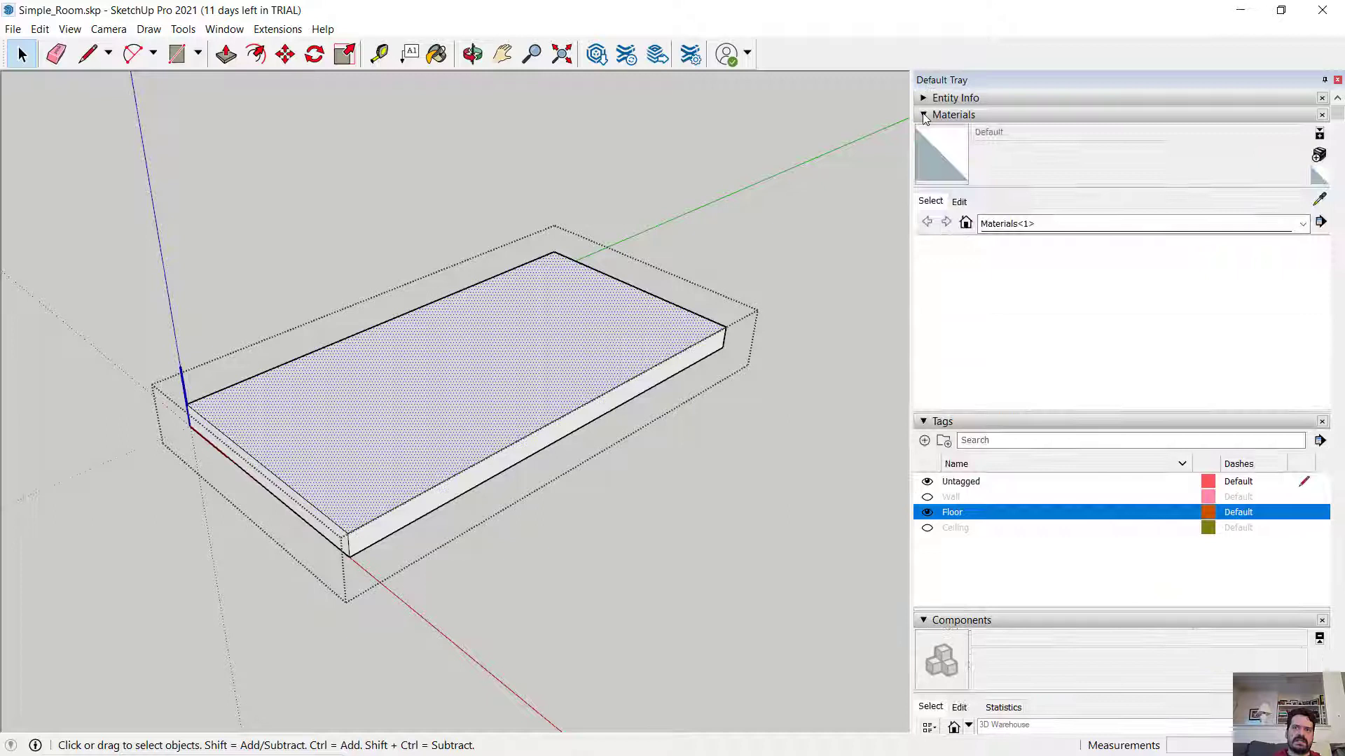
{"action": "left_click", "coordinate": [224, 30]}
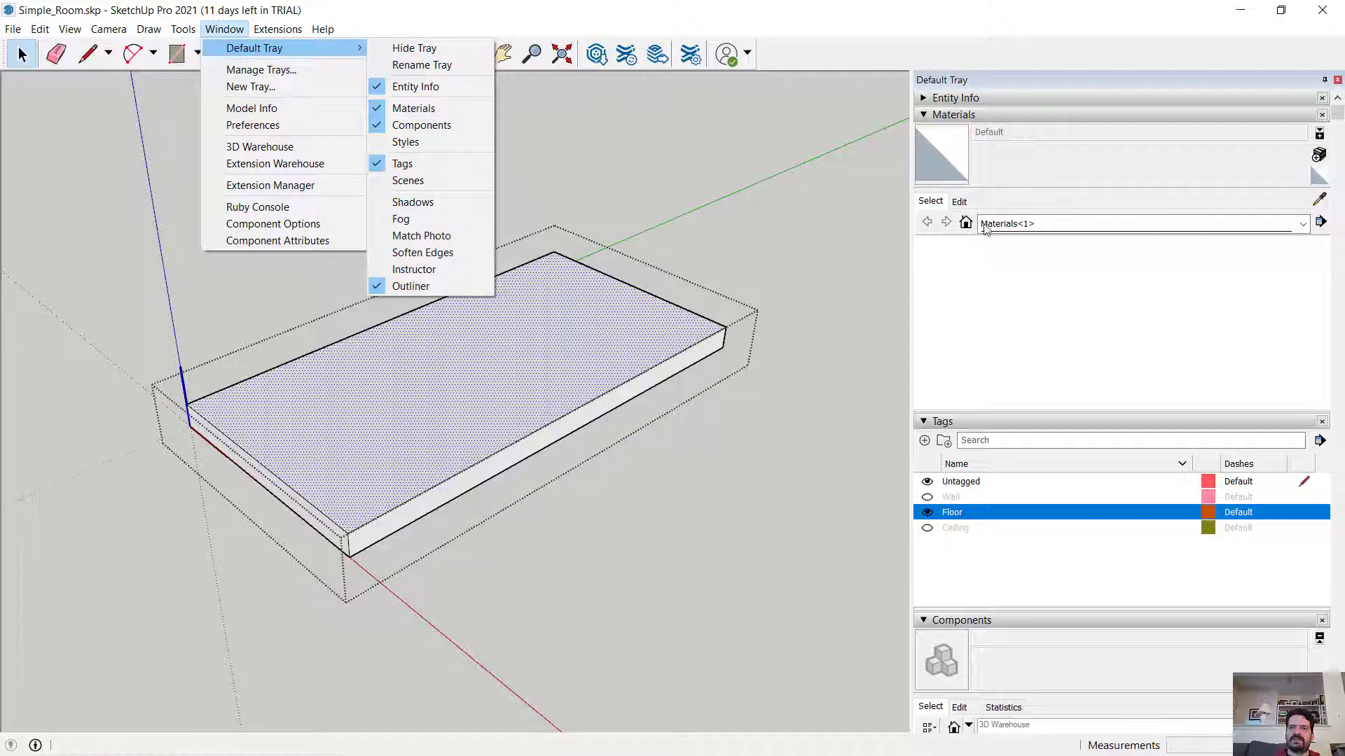
{"action": "left_click", "coordinate": [1302, 224]}
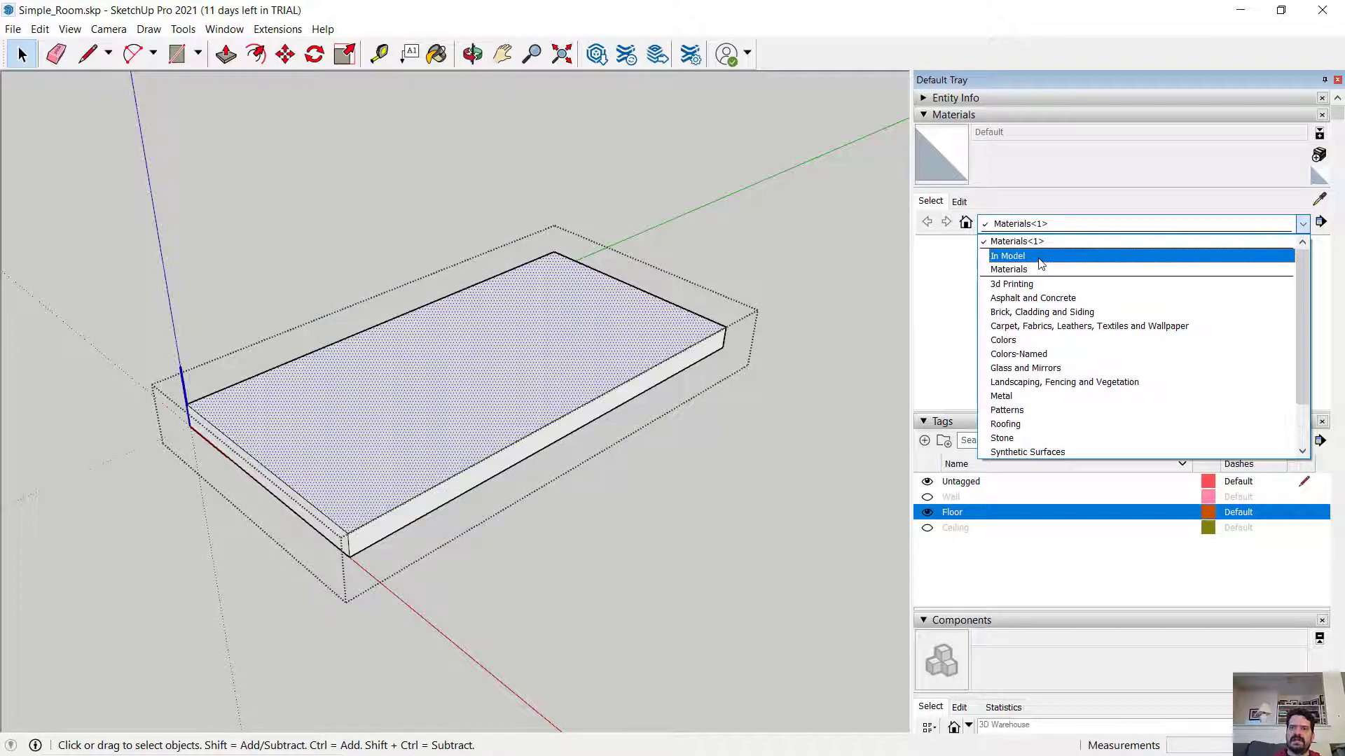
{"action": "left_click", "coordinate": [1009, 255]}
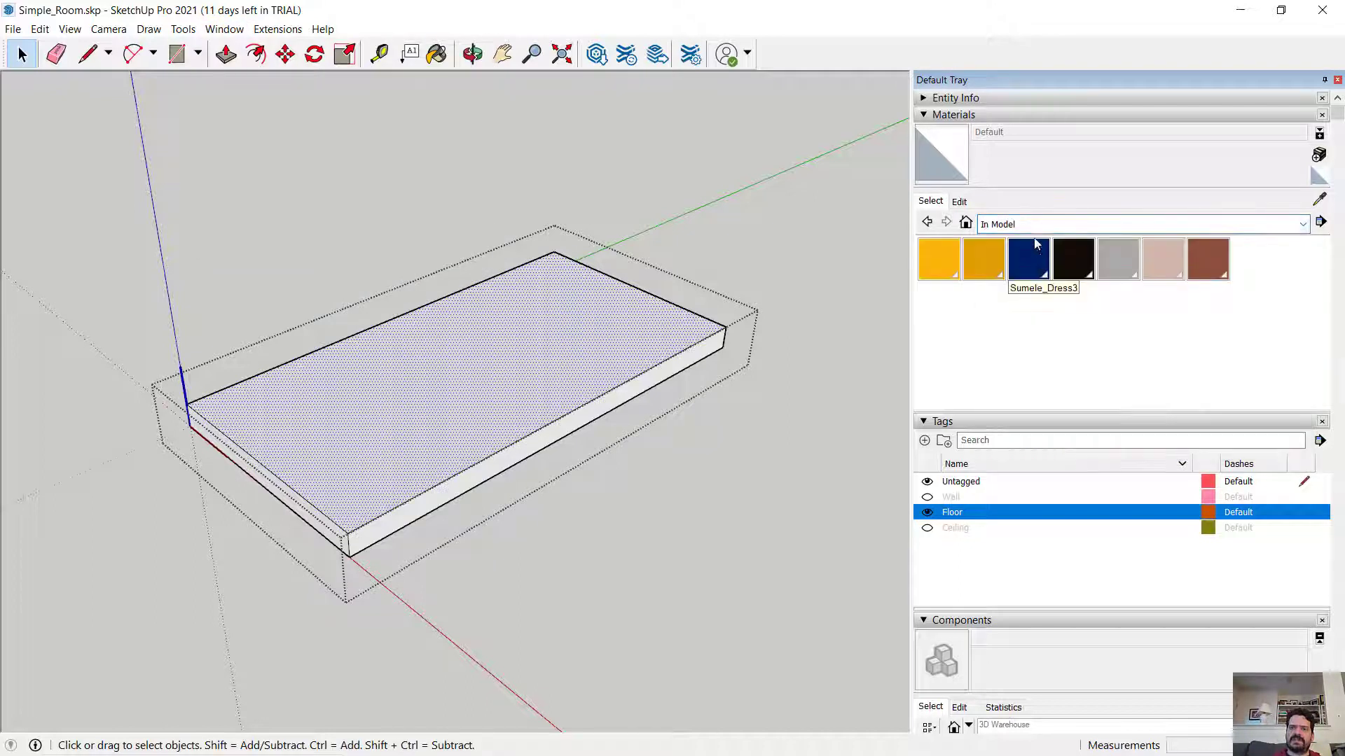
{"action": "left_click", "coordinate": [1301, 224]}
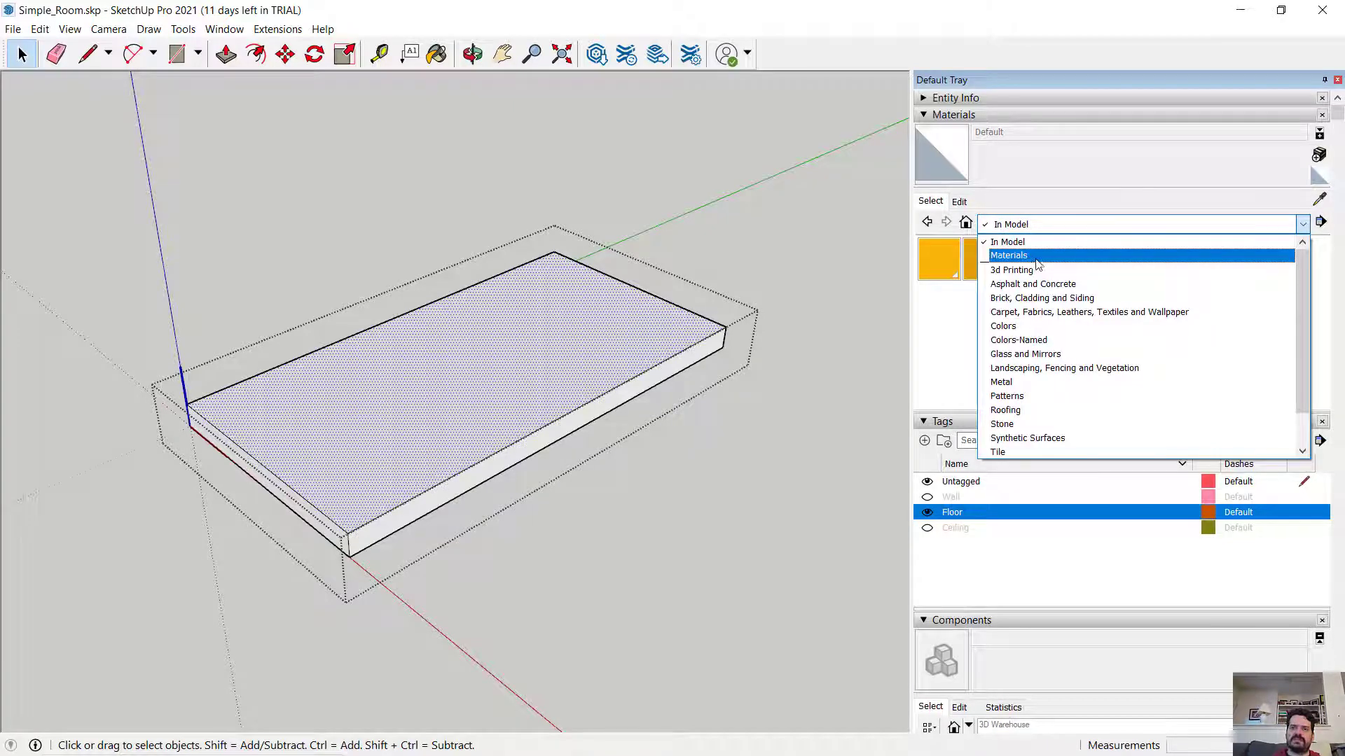
{"action": "left_click", "coordinate": [1010, 254]}
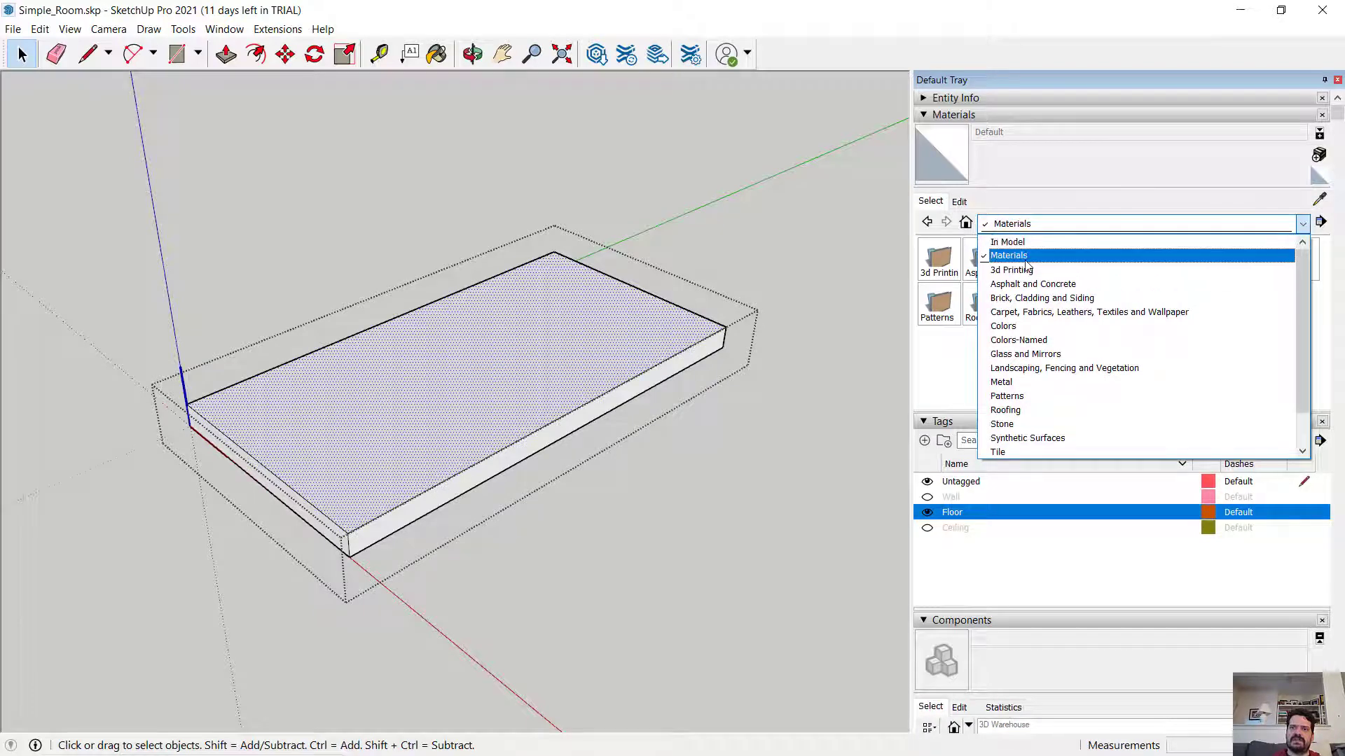
{"action": "left_click", "coordinate": [1010, 254]}
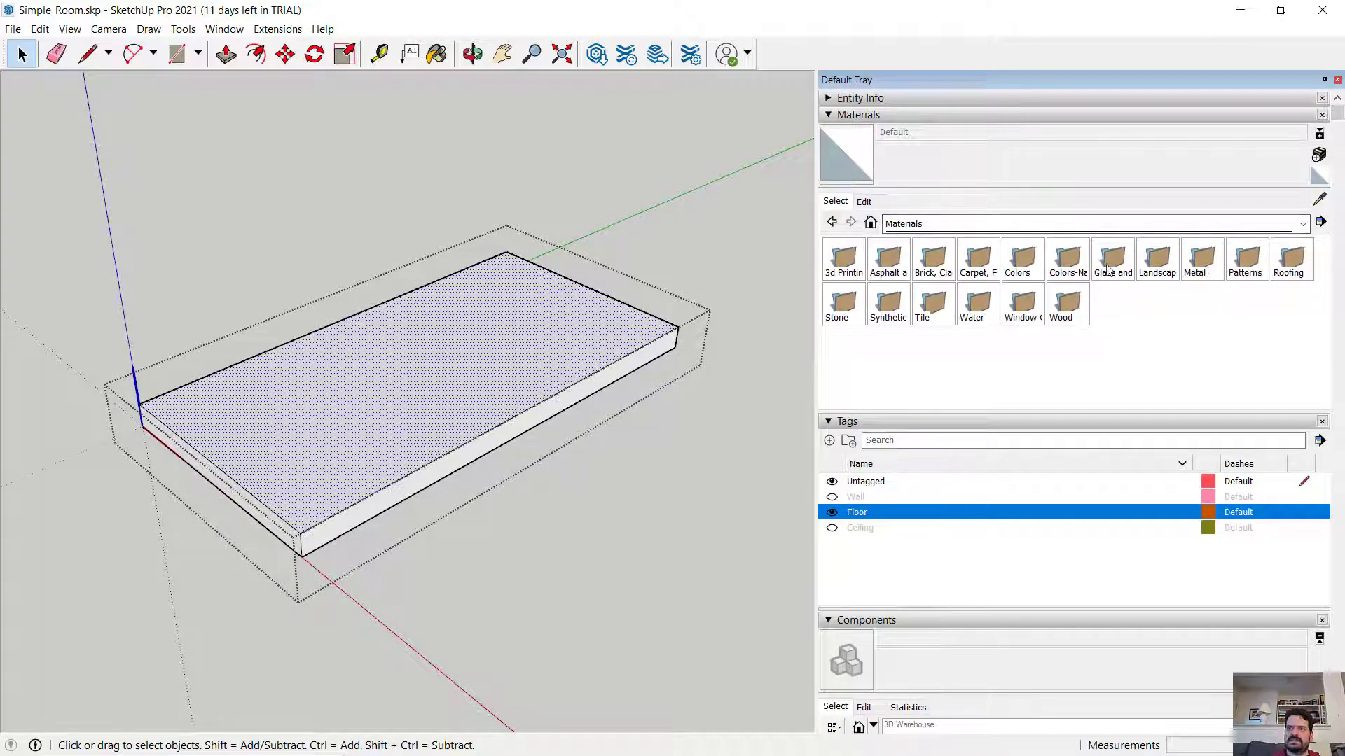
{"action": "mouse_move", "coordinate": [1068, 300]}
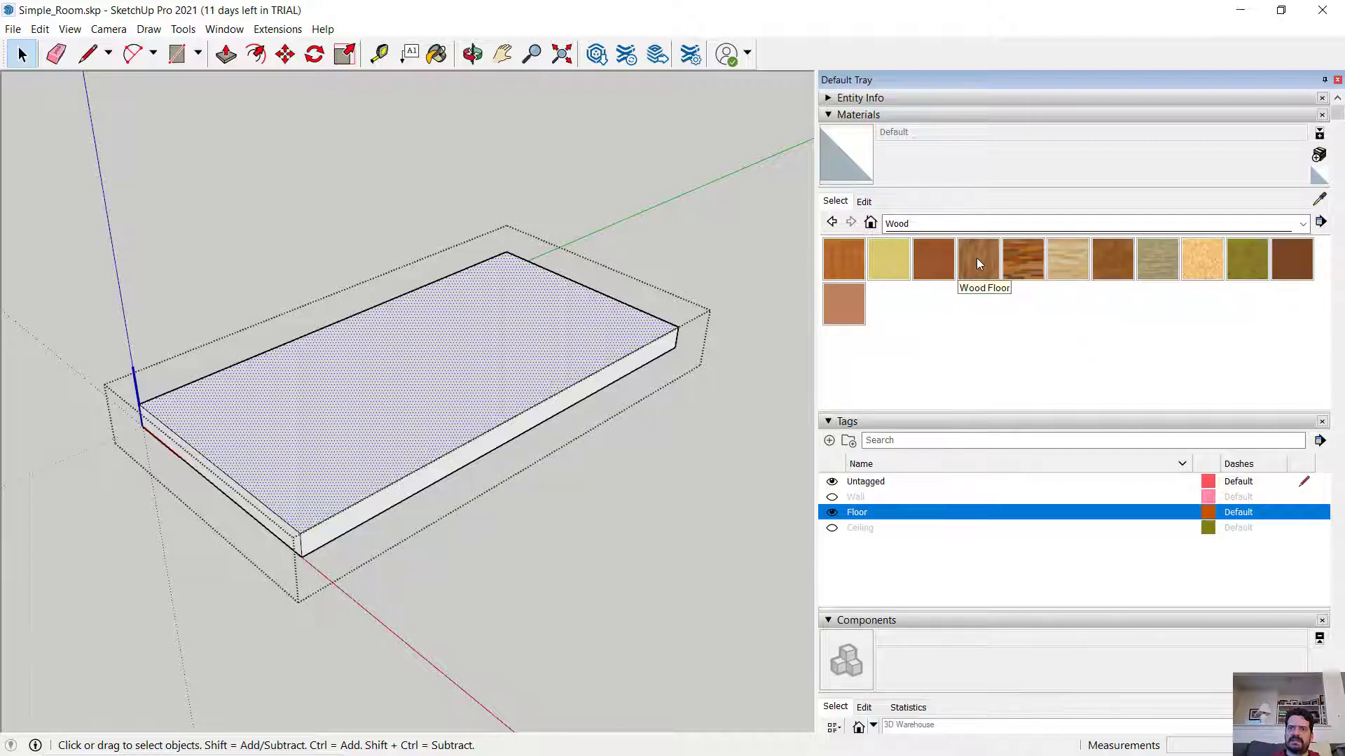
Paint the floor's top face with the Wood Floor material and exit the component
{"action": "left_click", "coordinate": [978, 258]}
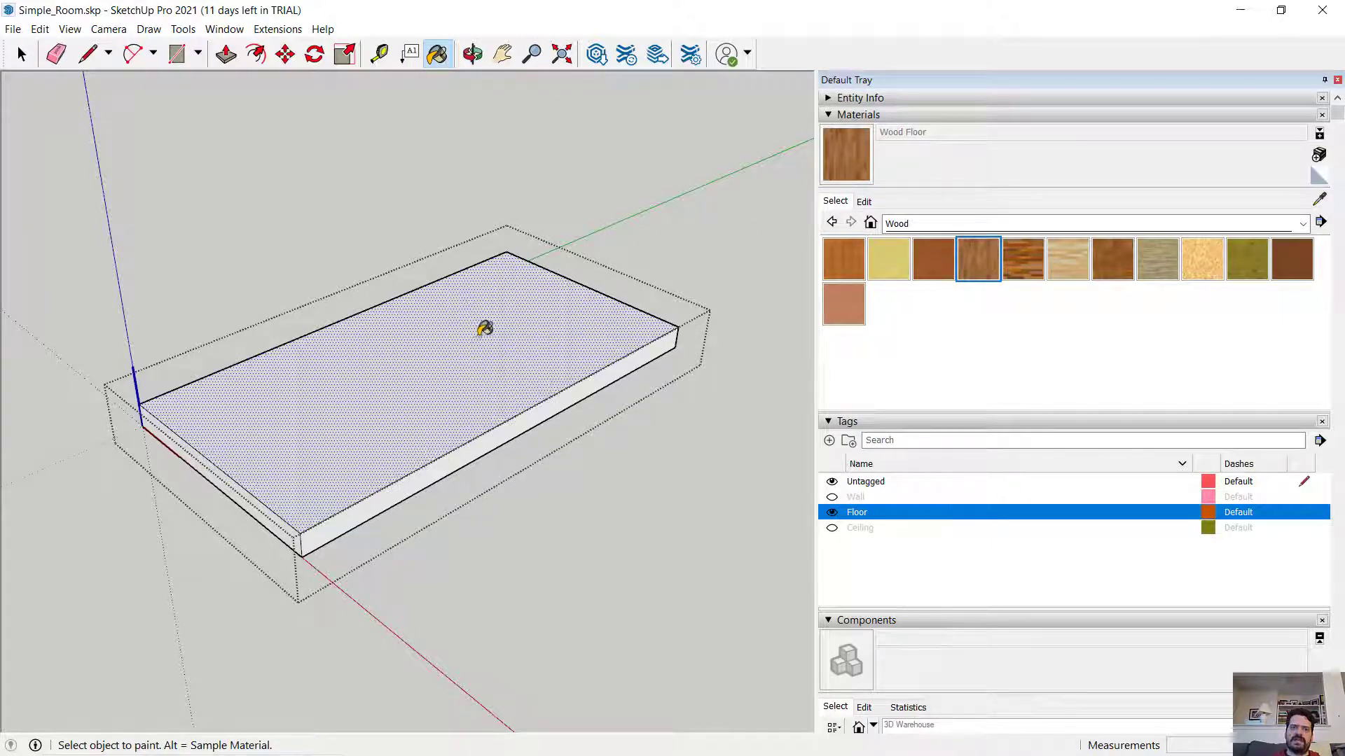
{"action": "mouse_move", "coordinate": [416, 352]}
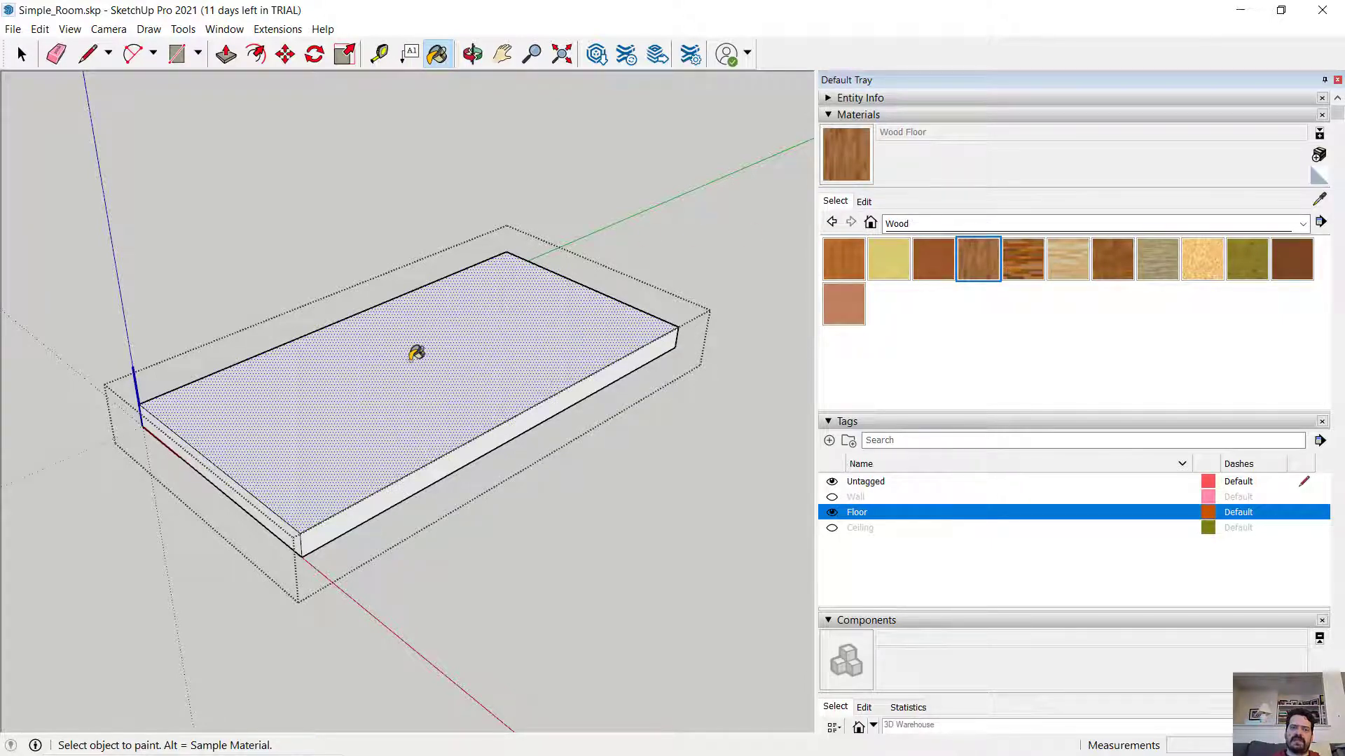
{"action": "left_click", "coordinate": [415, 352]}
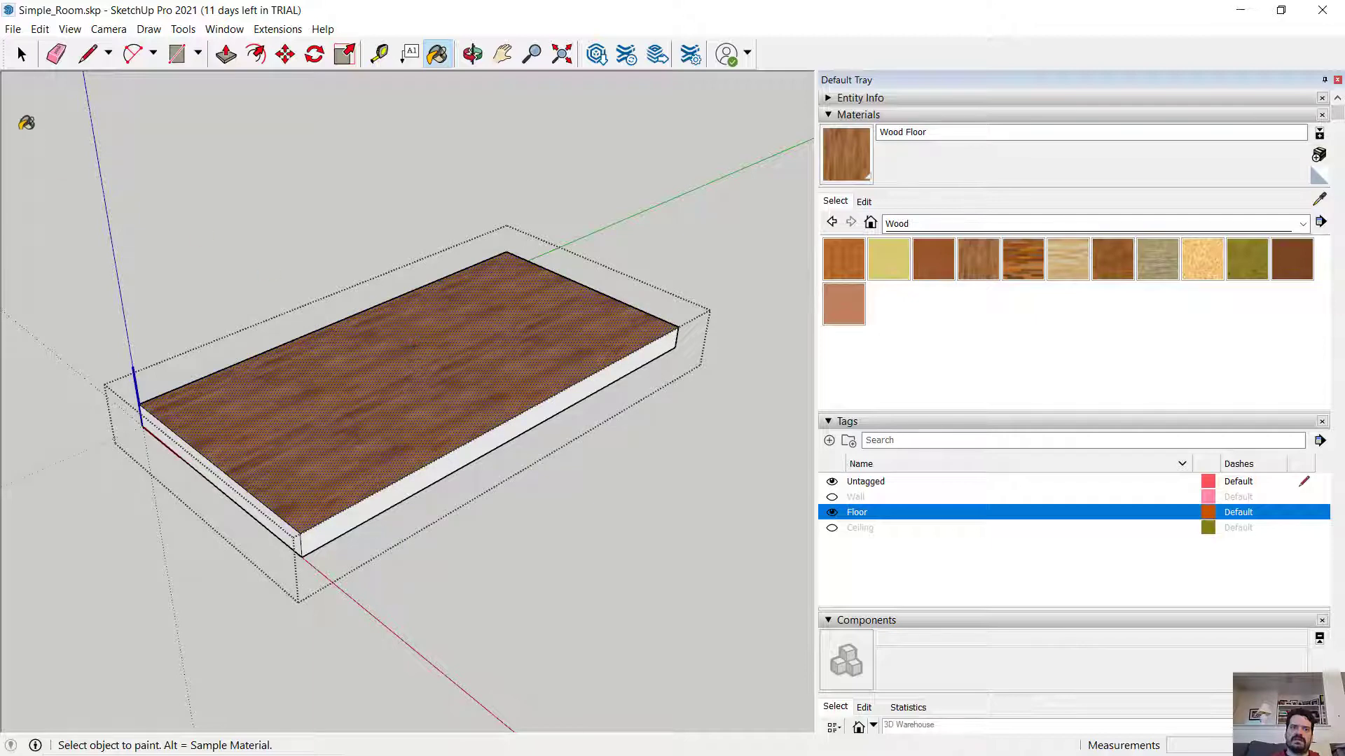
{"action": "left_click", "coordinate": [21, 54]}
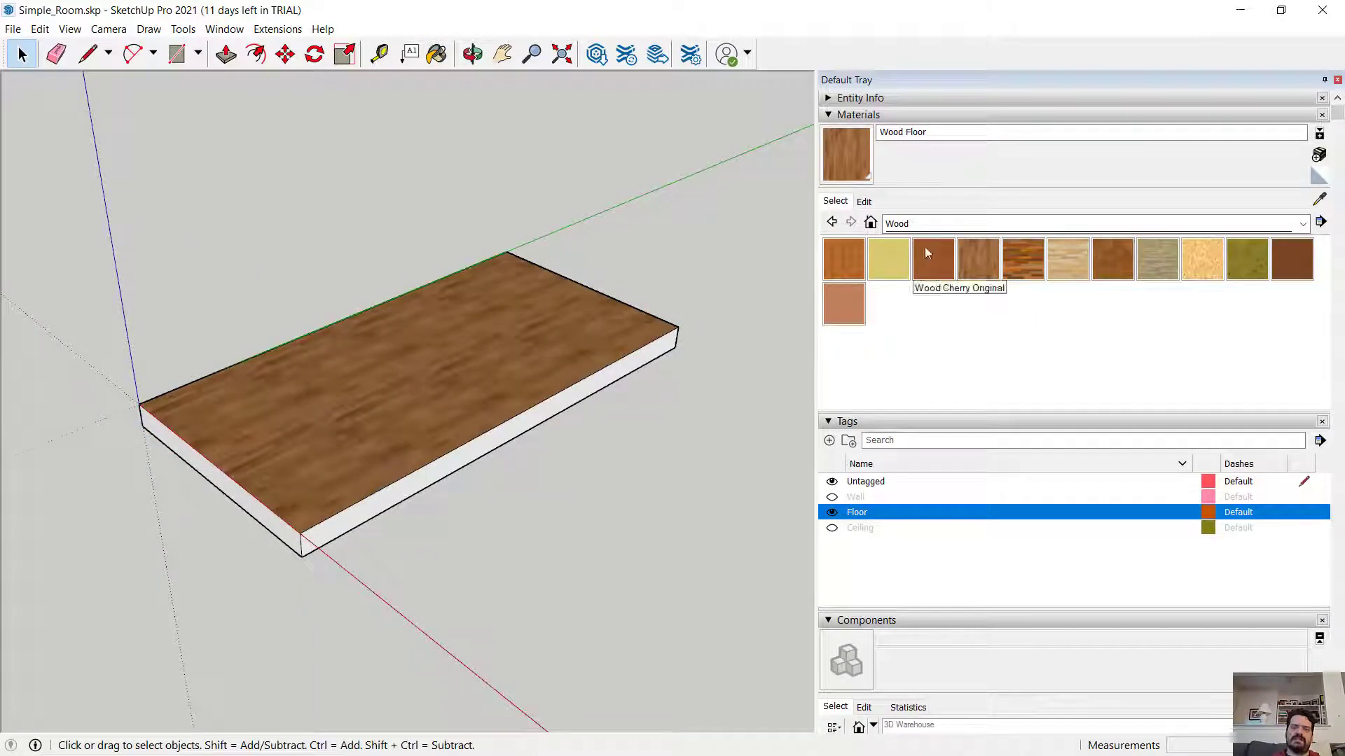
View the floor's underside and load Wood Floor from the In Model materials
{"action": "left_click", "coordinate": [472, 55]}
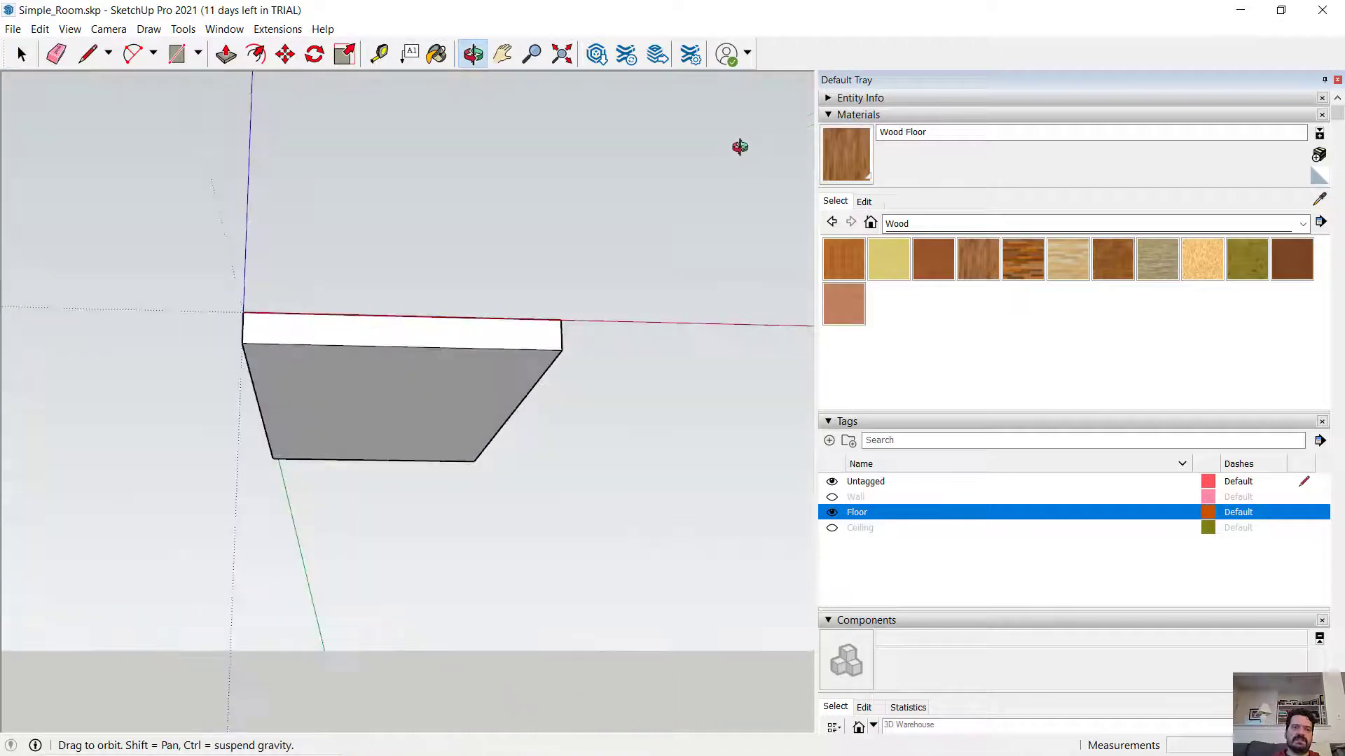
{"action": "left_click_drag", "start_coordinate": [740, 147], "coordinate": [141, 402]}
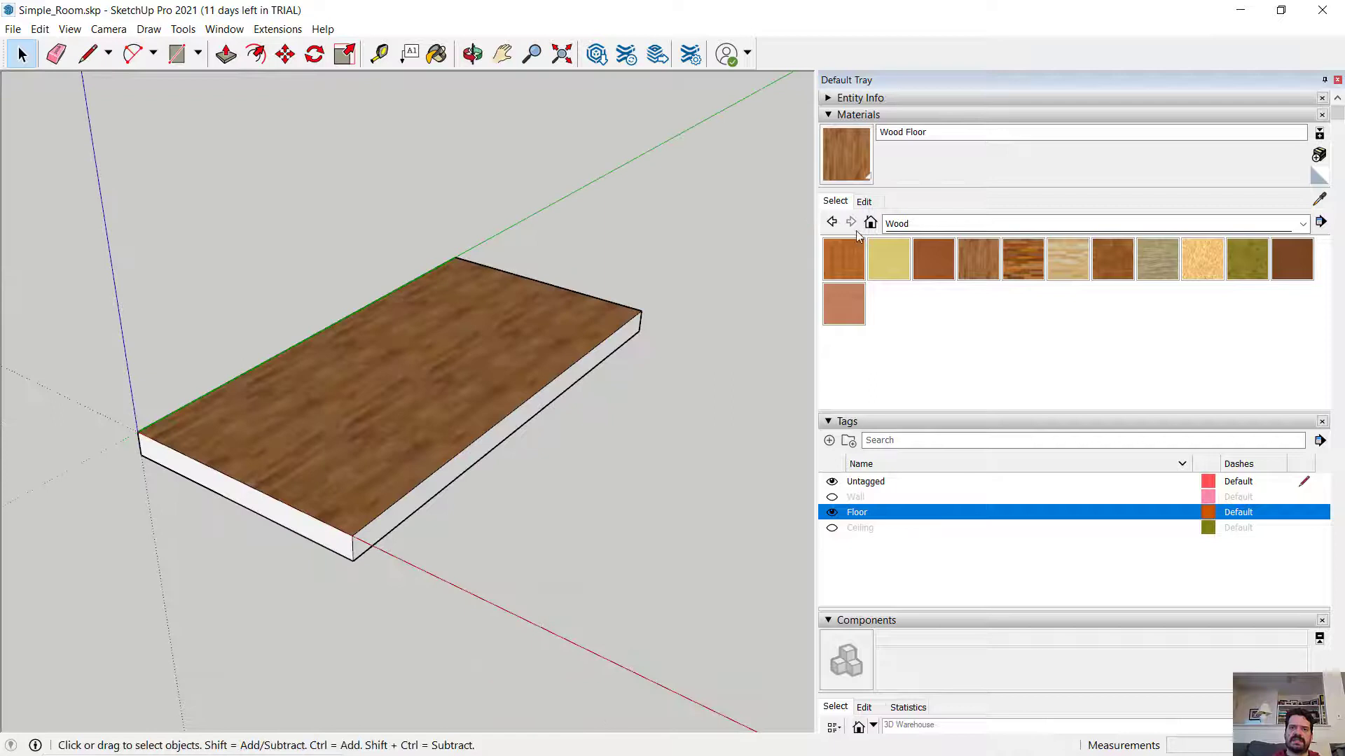
{"action": "left_click", "coordinate": [1301, 224]}
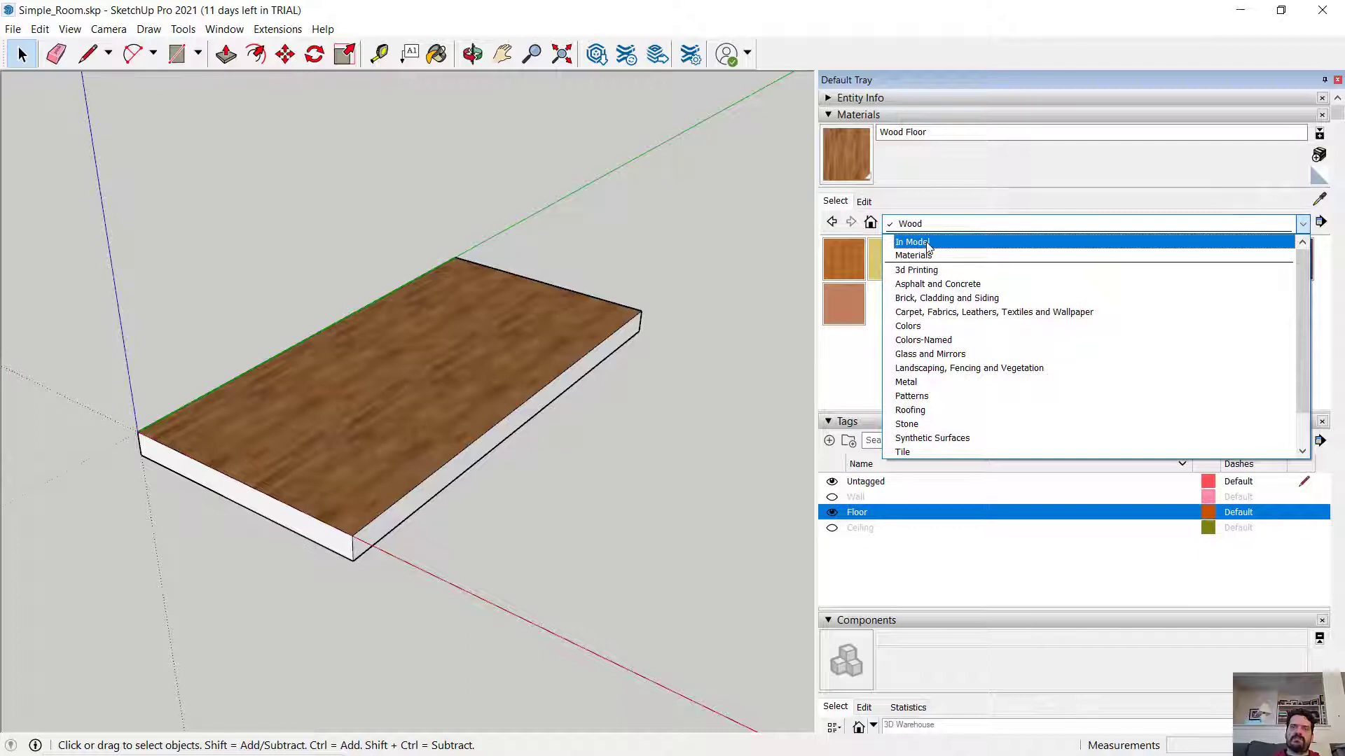
{"action": "left_click", "coordinate": [912, 241]}
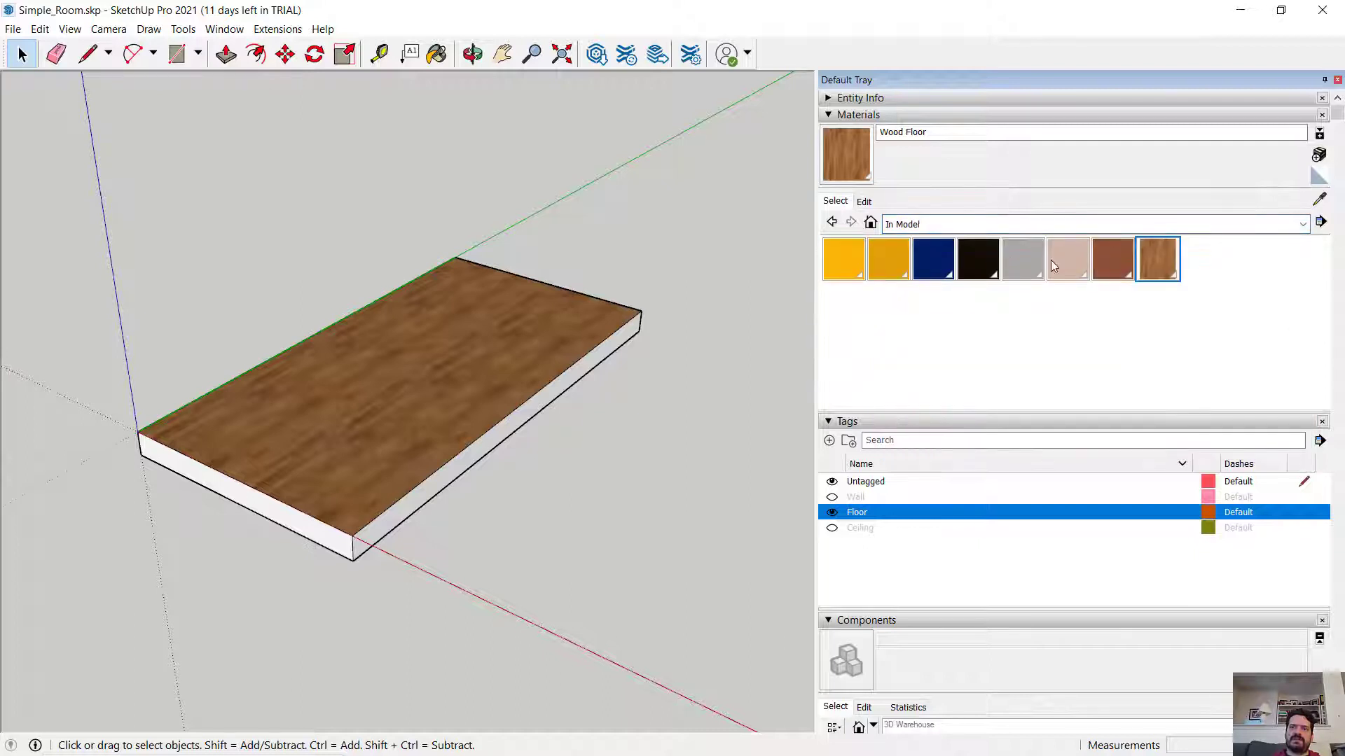
{"action": "mouse_move", "coordinate": [844, 260]}
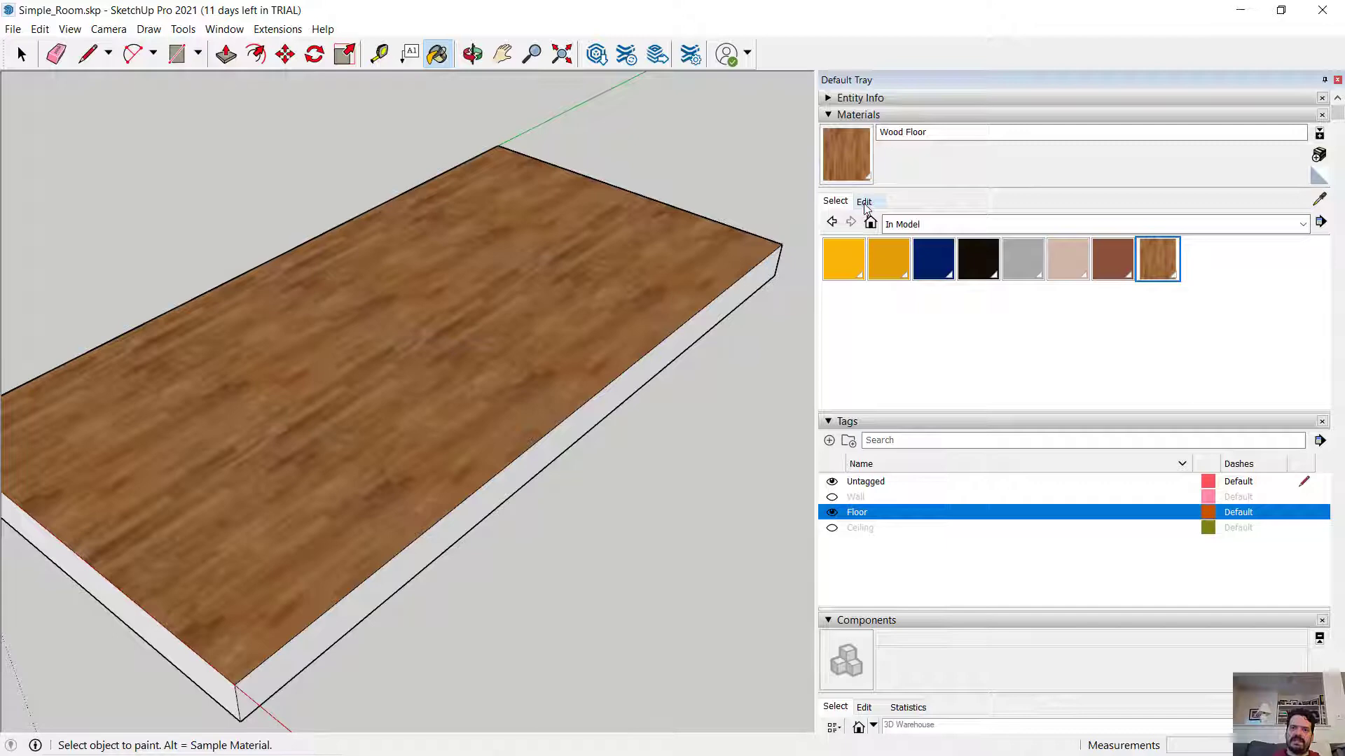
Edit the Wood Floor texture size, trying 15' then setting it to 8' by 8'
{"action": "left_click", "coordinate": [864, 200]}
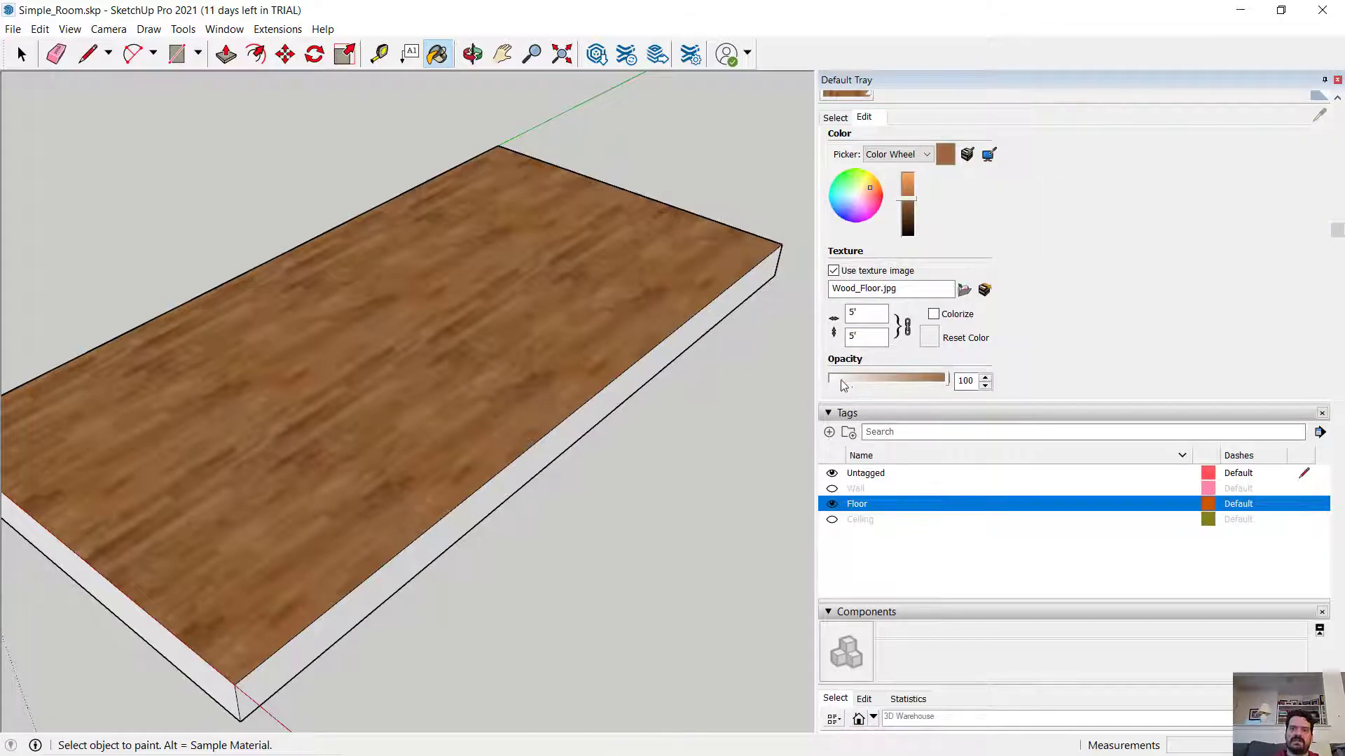
{"action": "left_click", "coordinate": [864, 313]}
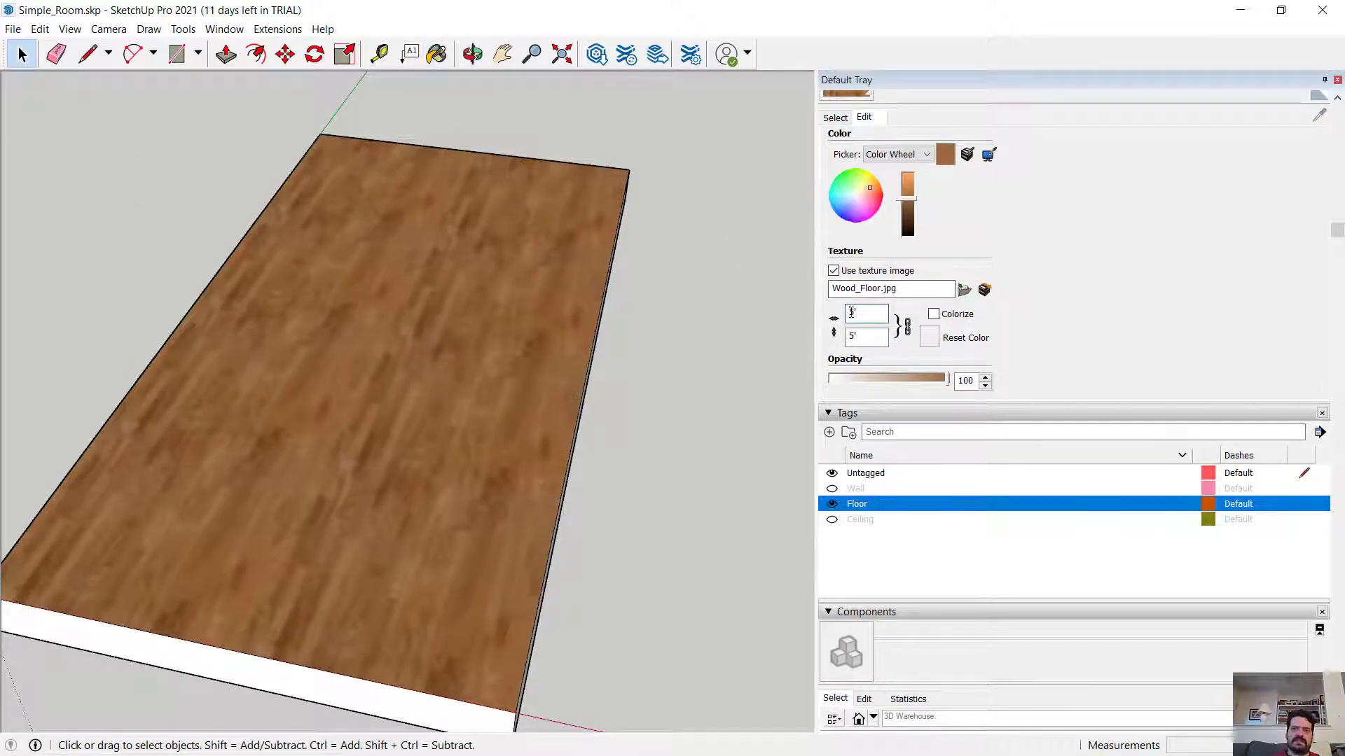
{"action": "type", "text": "15"}
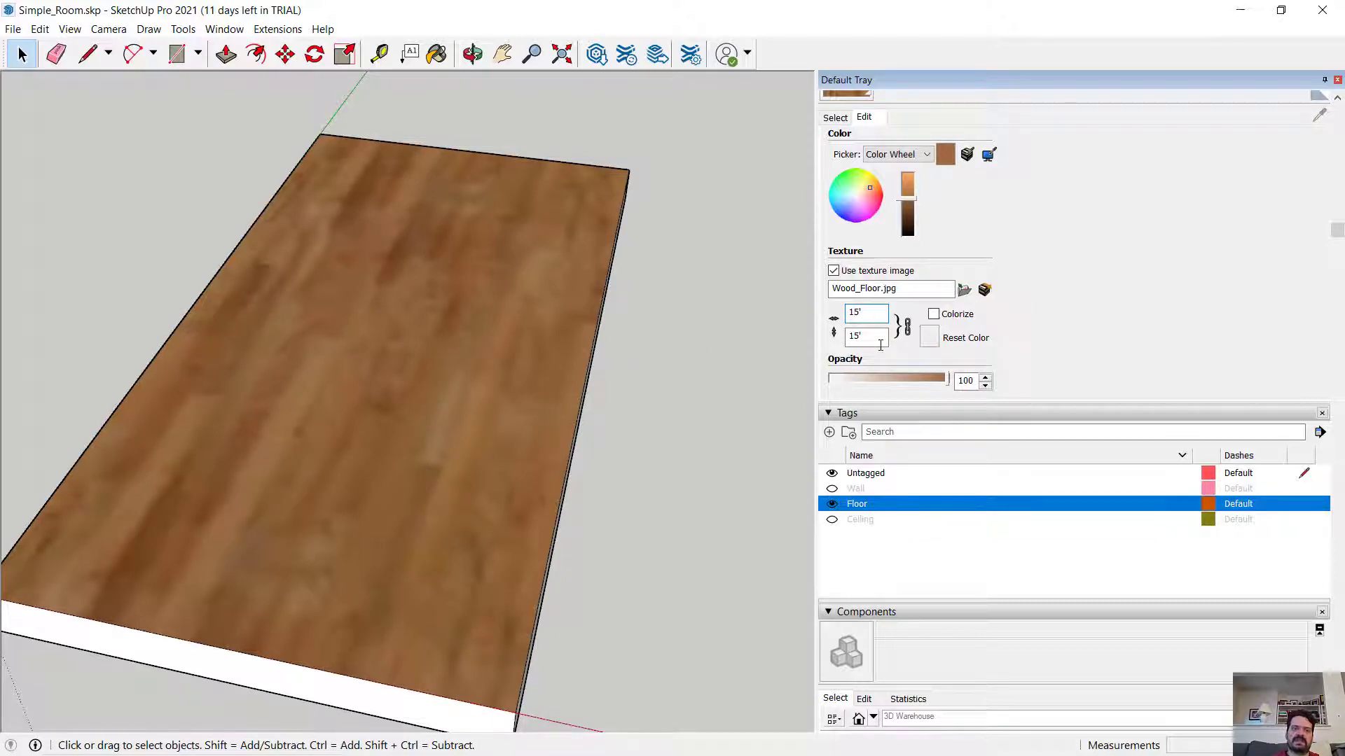
{"action": "left_click", "coordinate": [862, 312]}
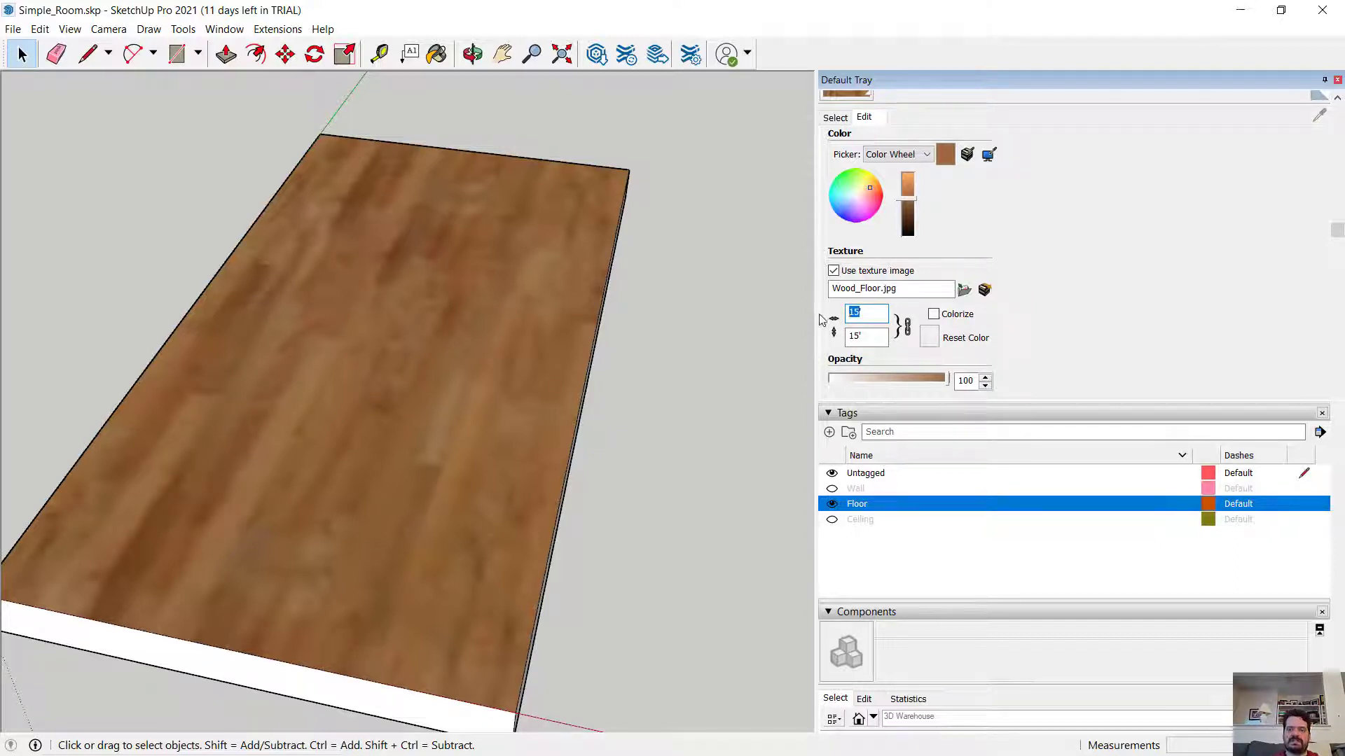
{"action": "type", "text": "8'"}
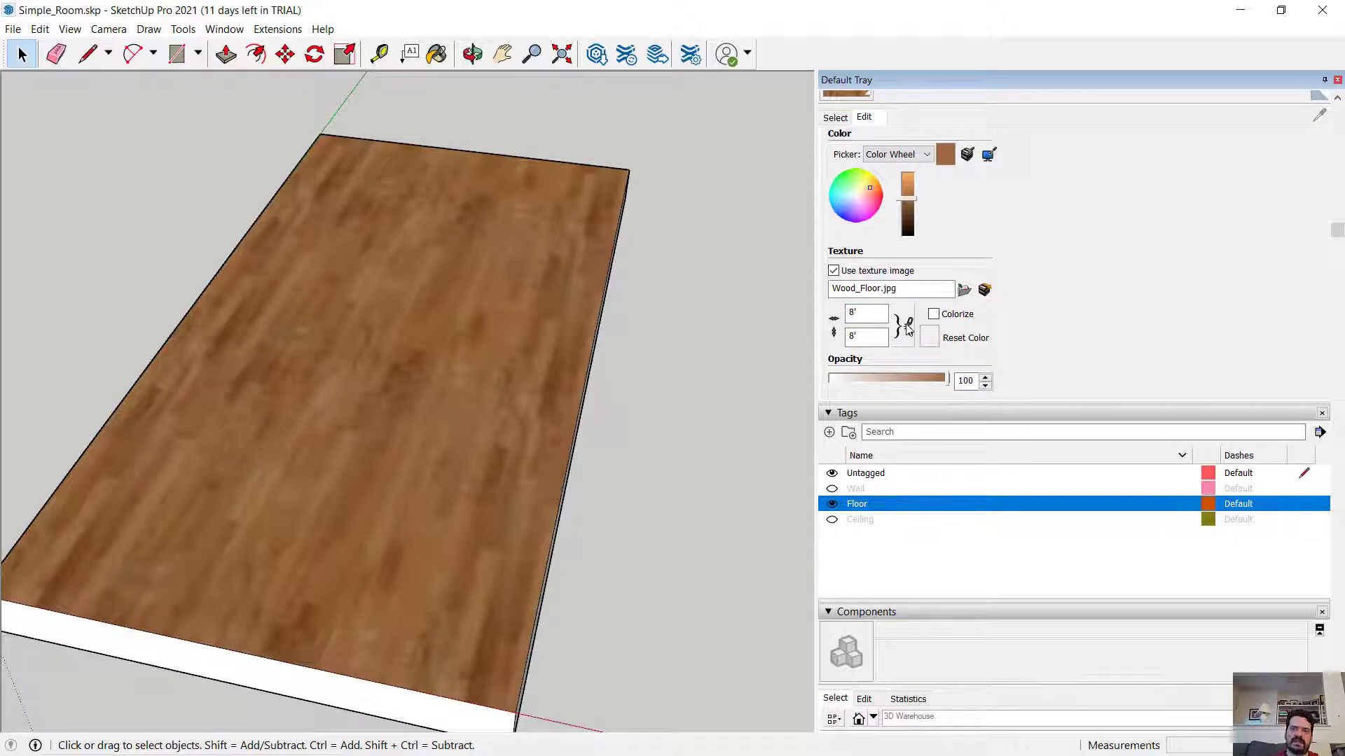
Unlink proportions, try widths 4', 2', 8' and heights 4', 8', then relink at 5' square
{"action": "left_click", "coordinate": [865, 312]}
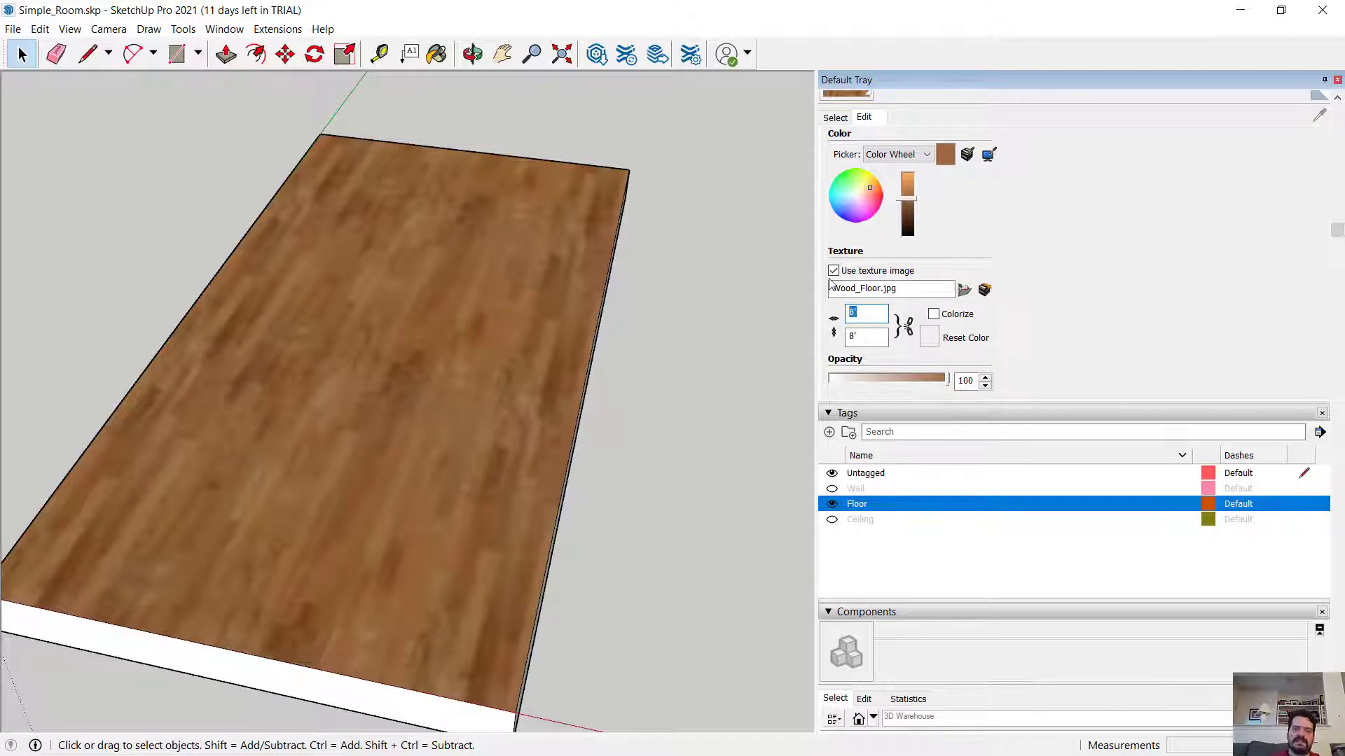
{"action": "type", "text": "4"}
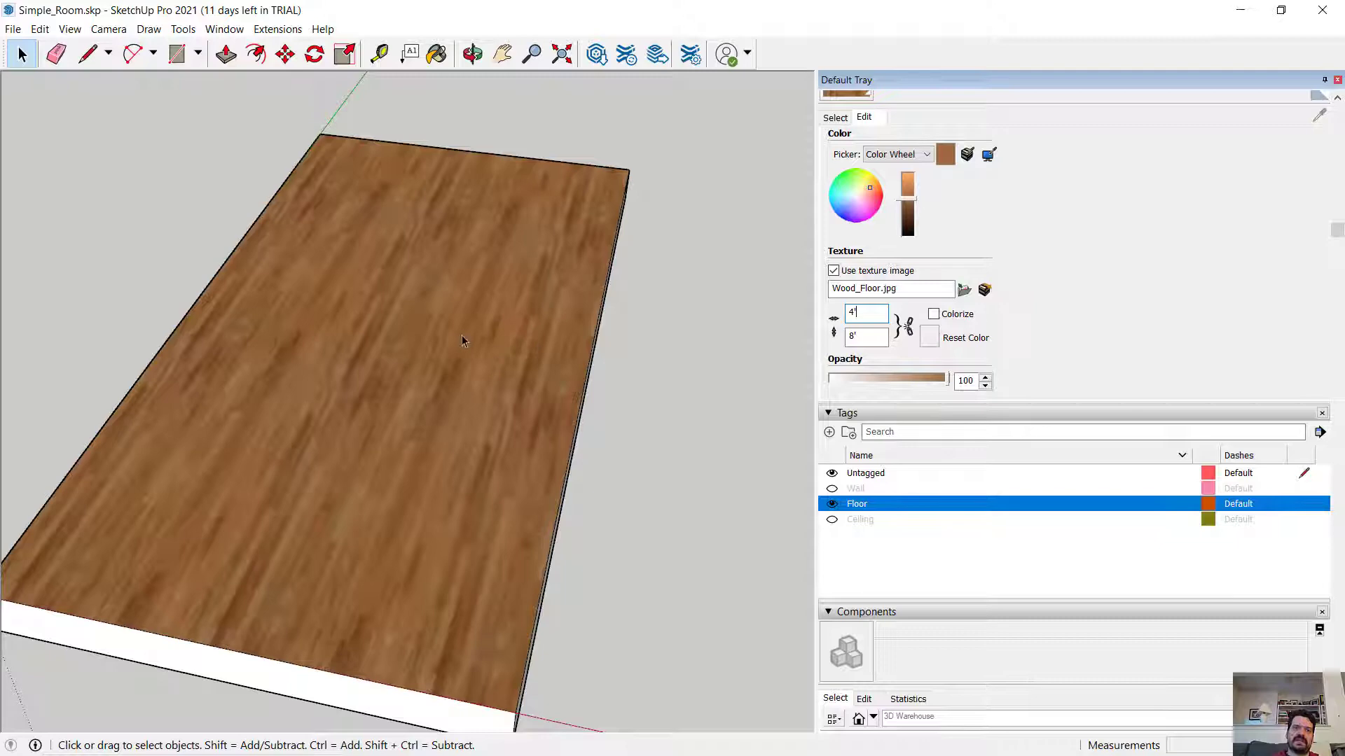
{"action": "mouse_move", "coordinate": [939, 365]}
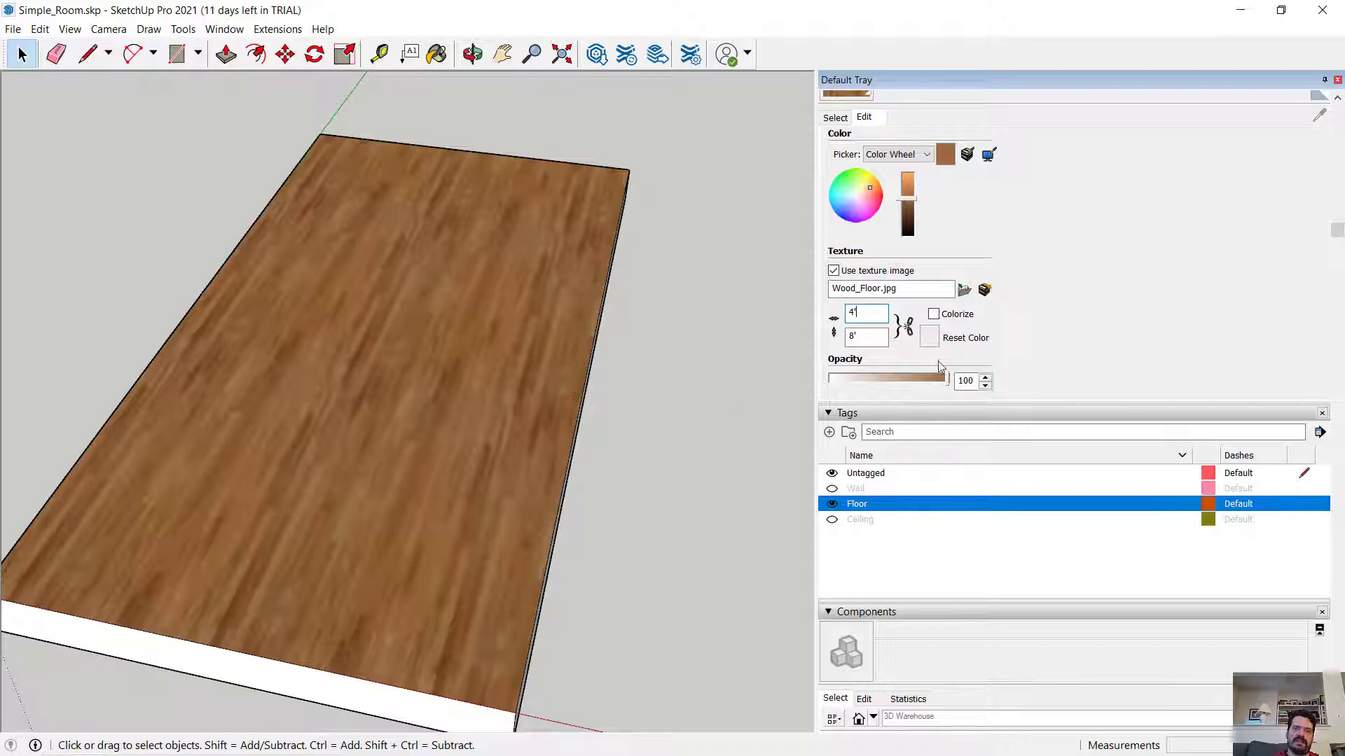
{"action": "type", "text": "2'"}
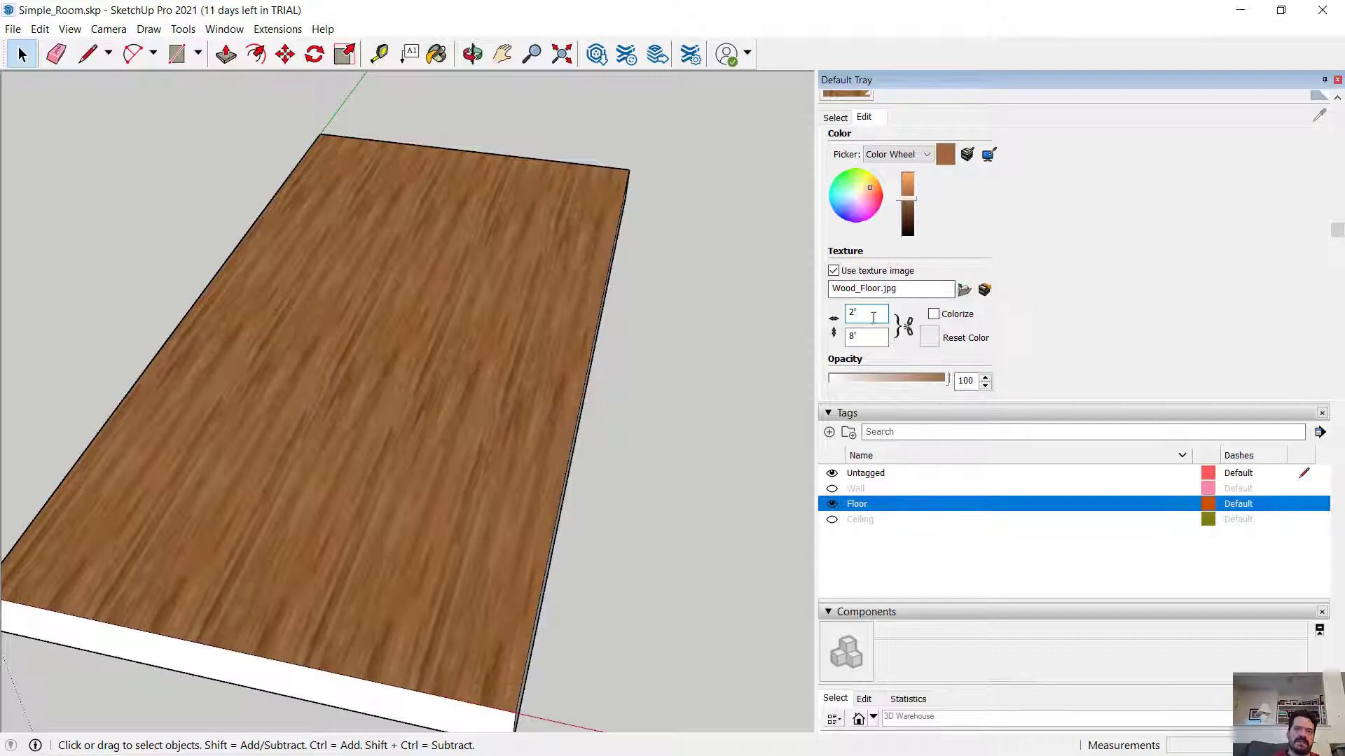
{"action": "type", "text": "8"}
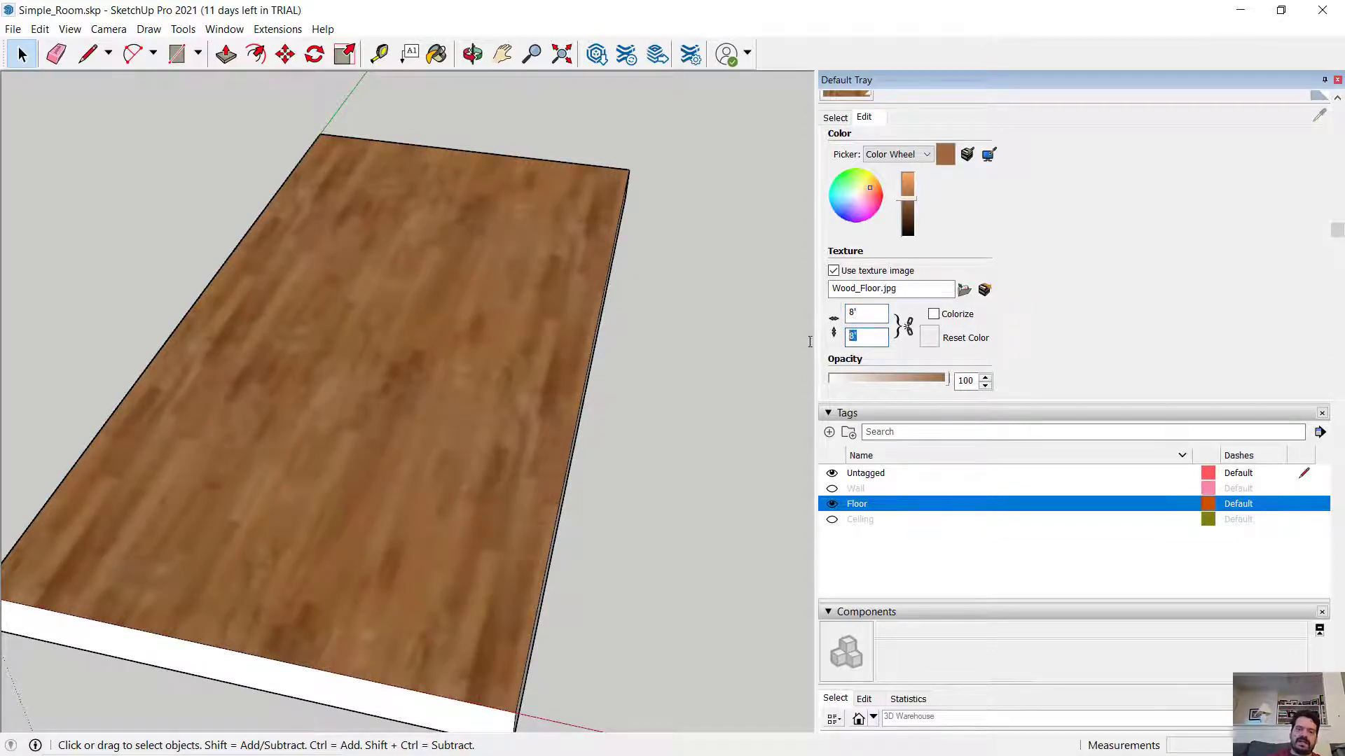
{"action": "type", "text": "4"}
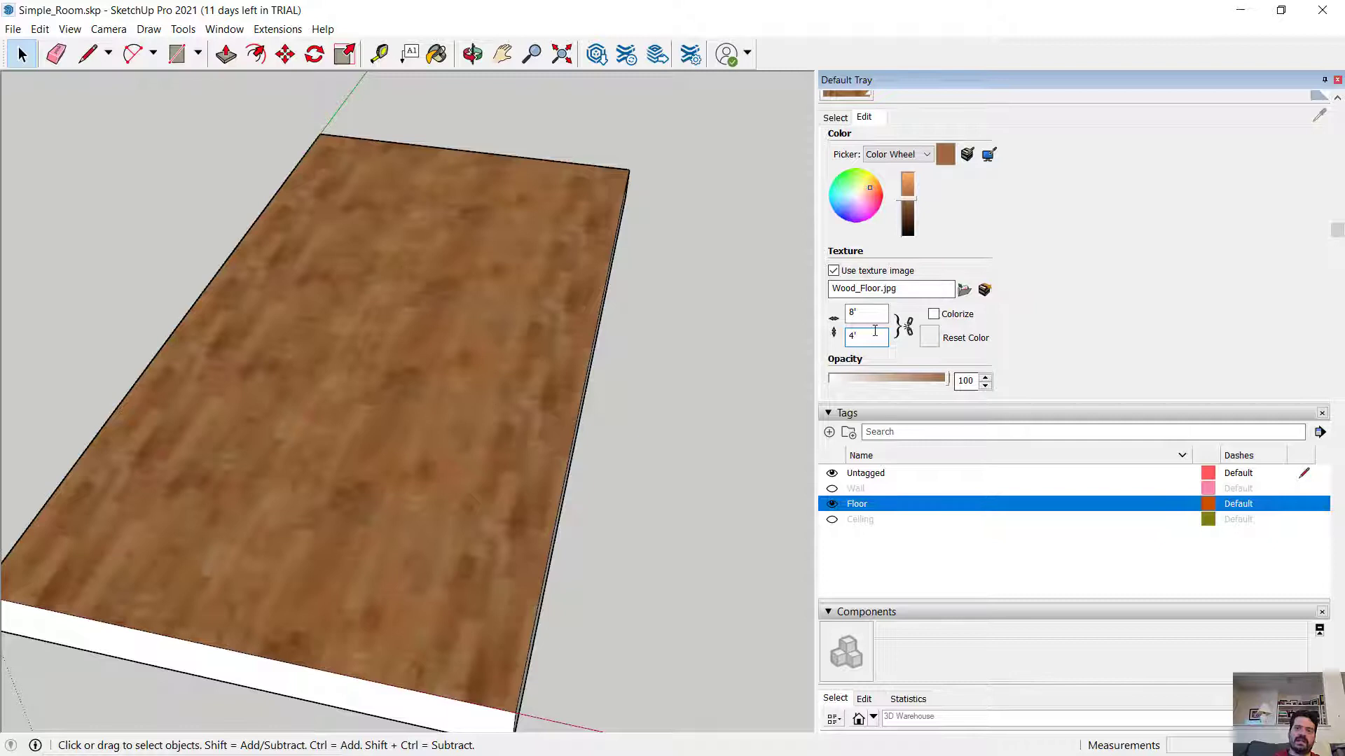
{"action": "type", "text": "8'"}
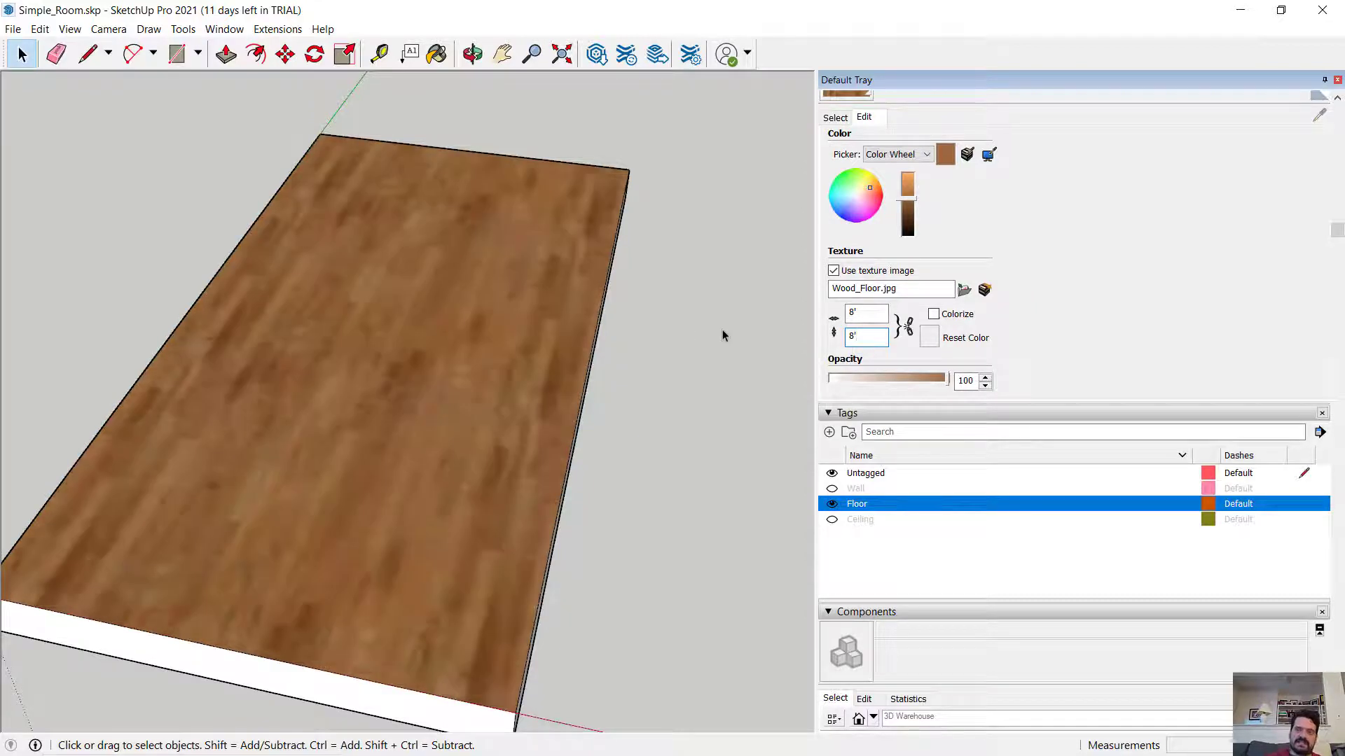
{"action": "left_click", "coordinate": [862, 312]}
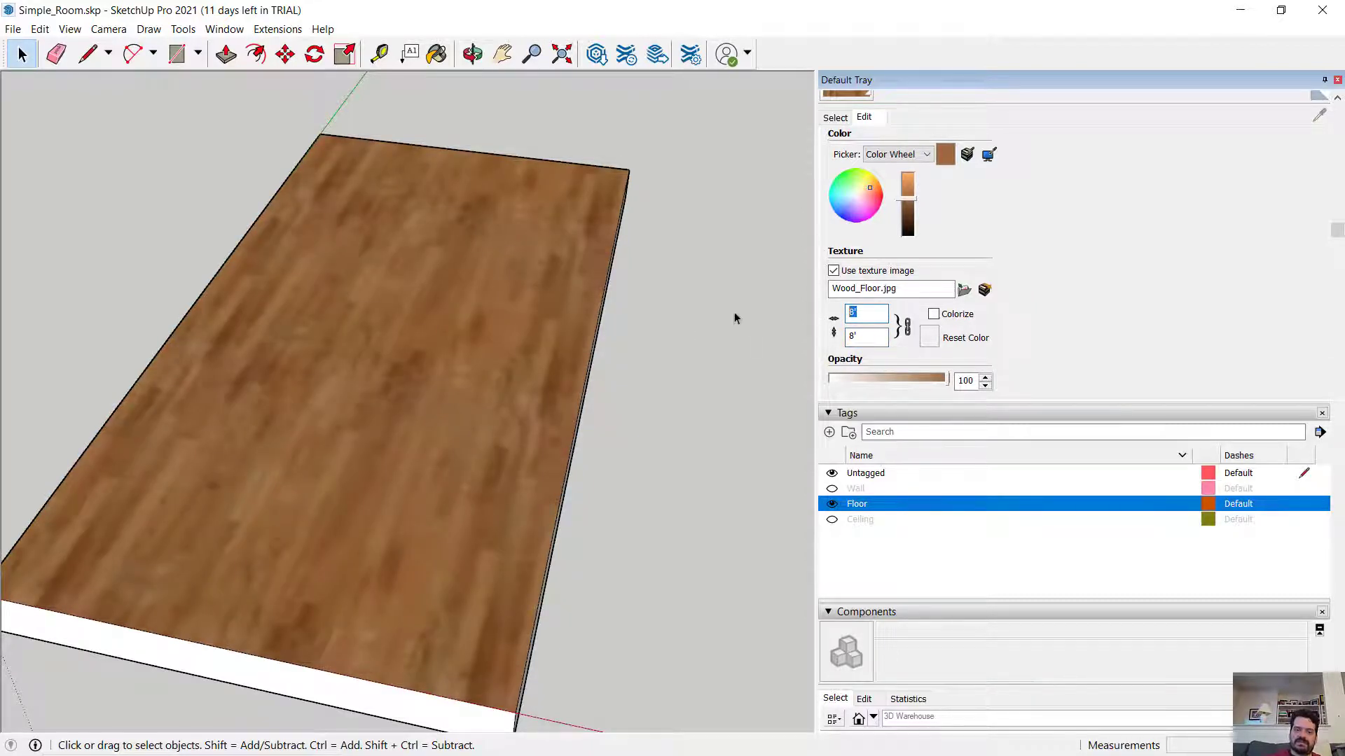
{"action": "type", "text": "5'"}
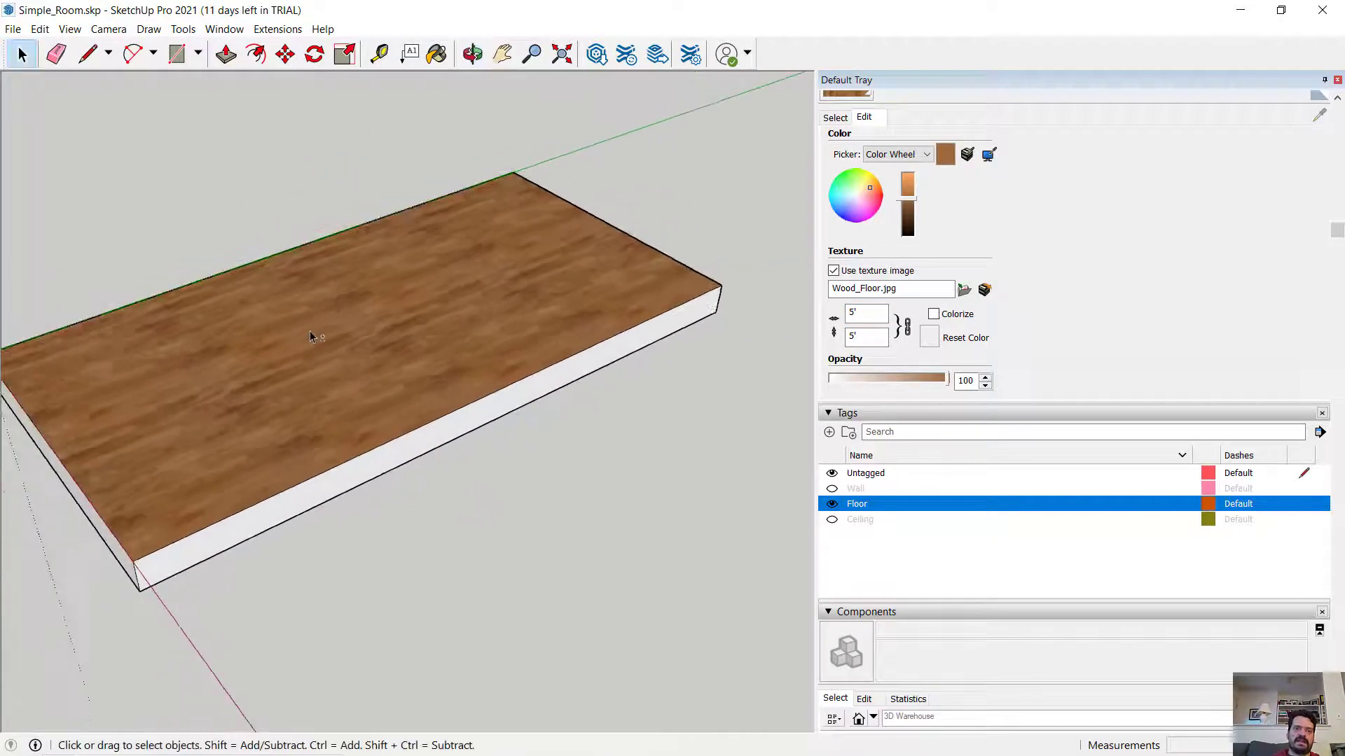
Return to material browsing, show the Wall tag and hide the Floor tag
{"action": "left_click", "coordinate": [833, 118]}
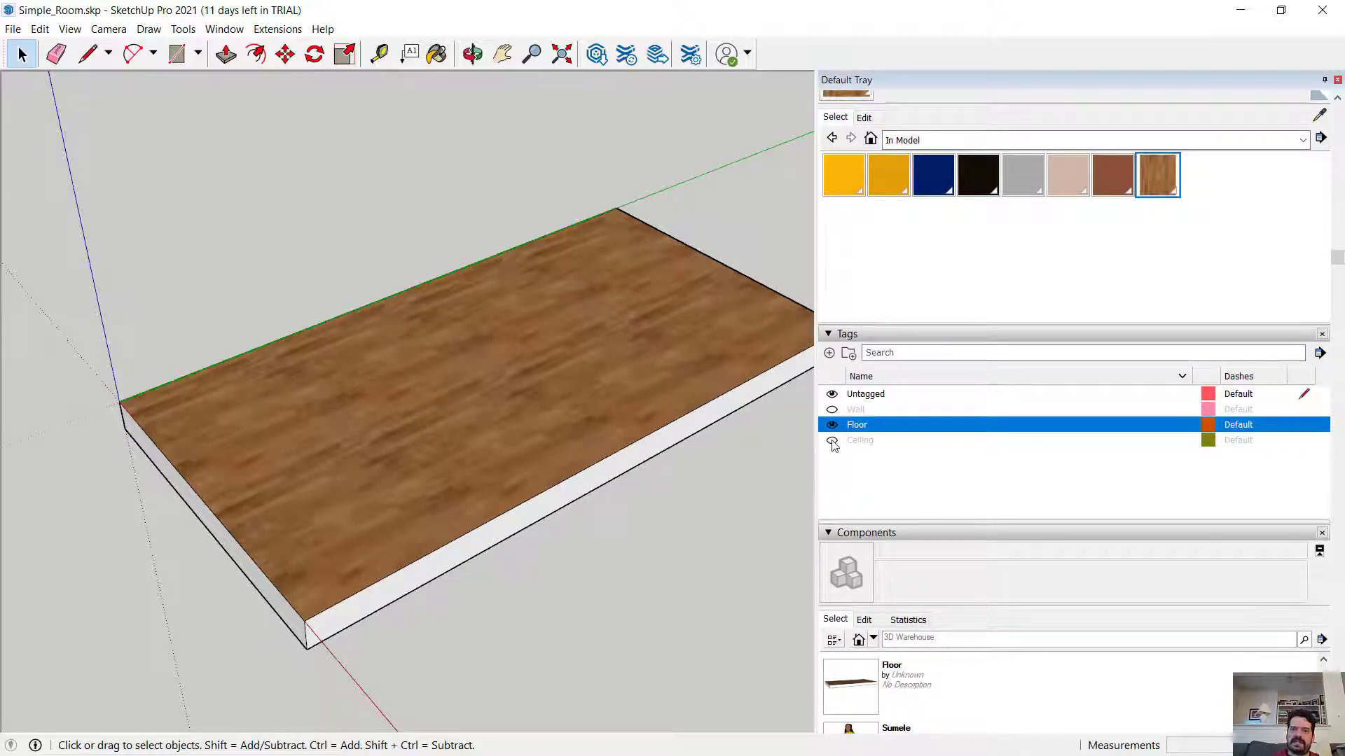
{"action": "left_click", "coordinate": [831, 409]}
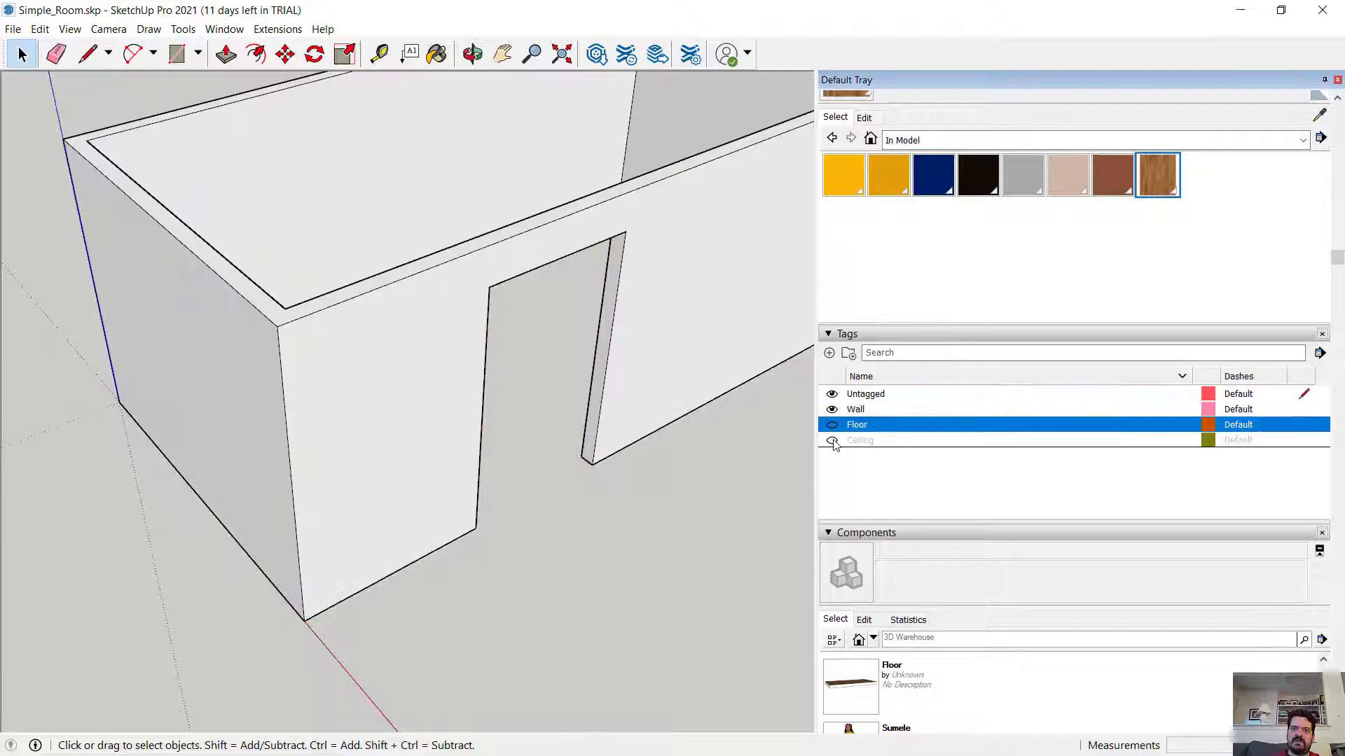
{"action": "left_click", "coordinate": [830, 440]}
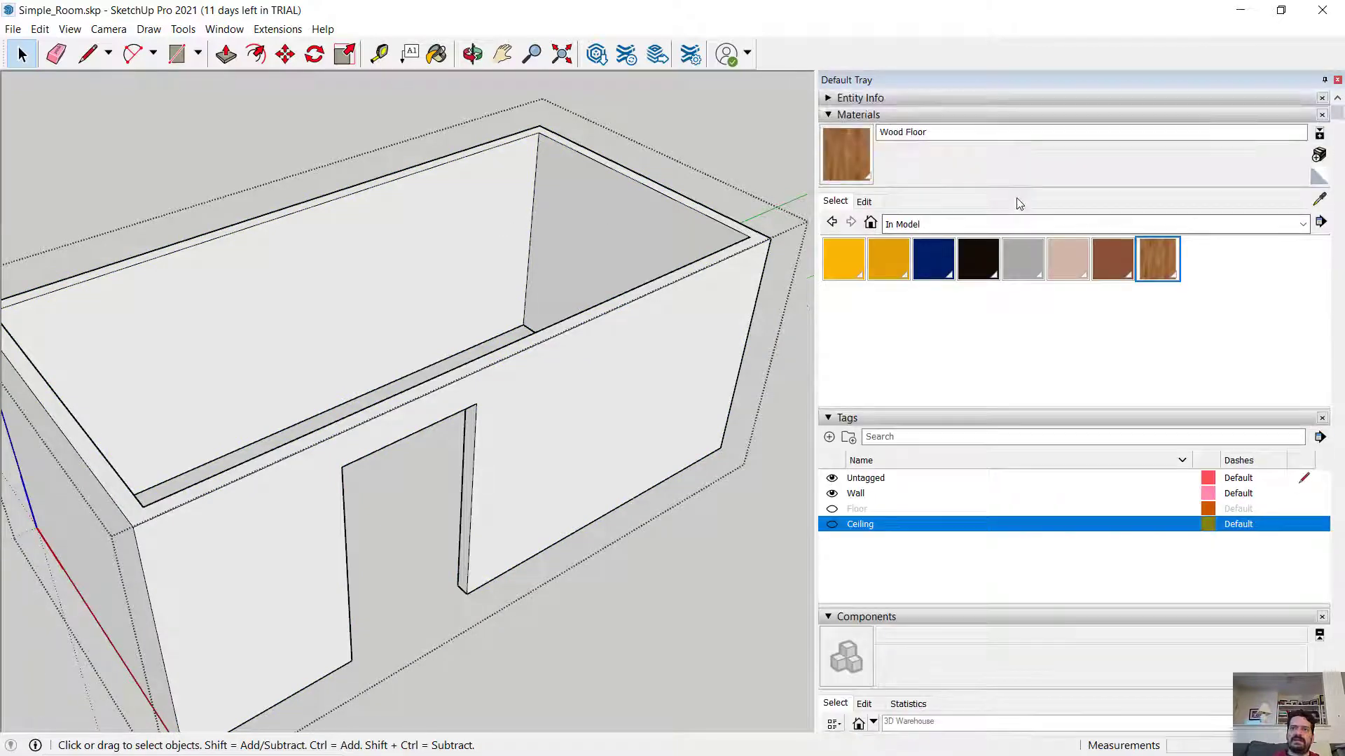
Pick Color D01 from the Colors collection to paint the inside wall faces pale yellow
{"action": "left_click", "coordinate": [1302, 224]}
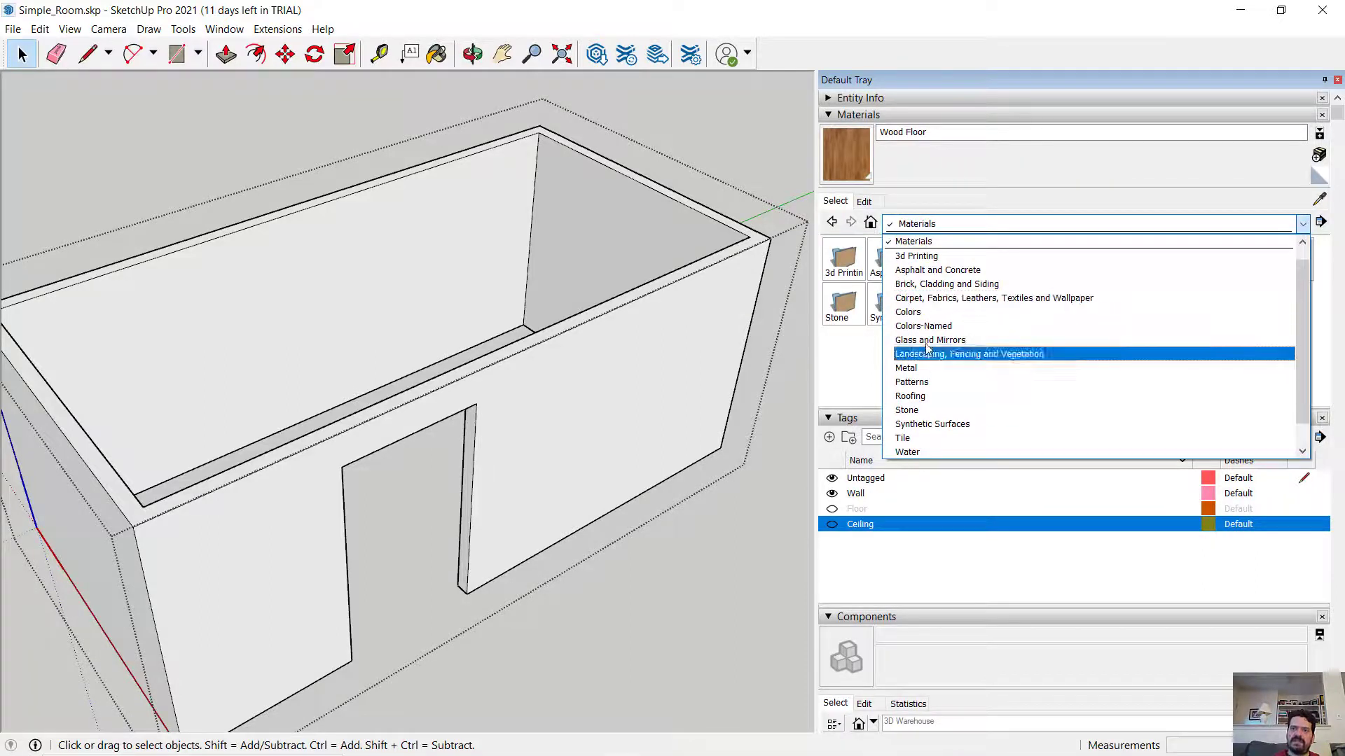
{"action": "mouse_move", "coordinate": [941, 438]}
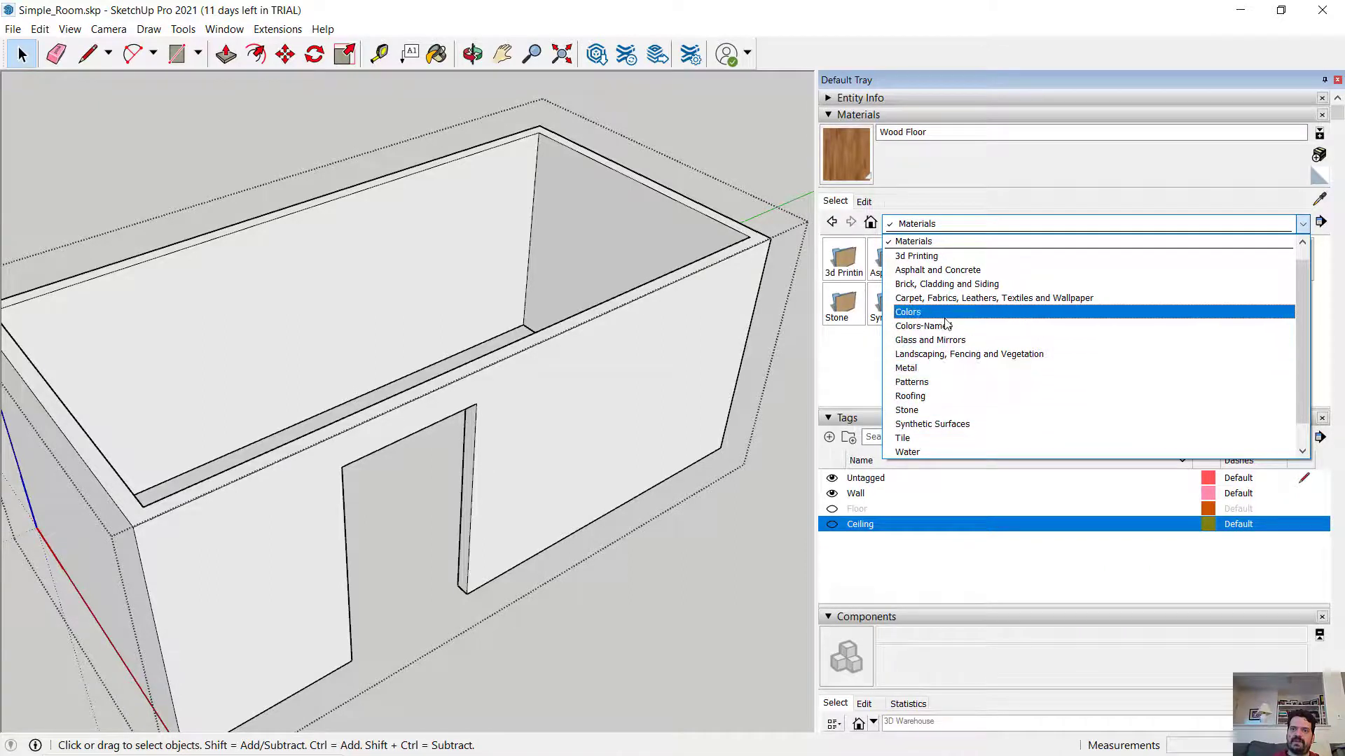
{"action": "left_click", "coordinate": [908, 311]}
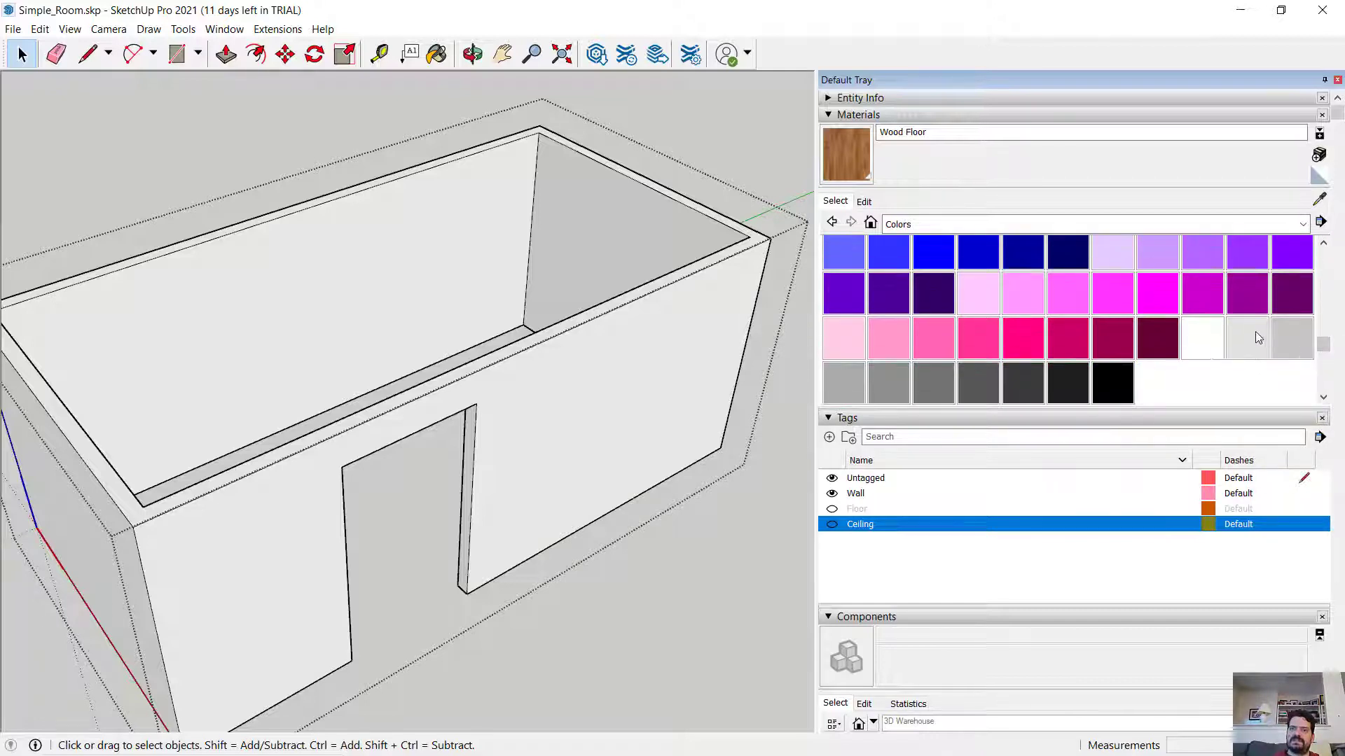
{"action": "scroll", "scroll_direction": "down", "scroll_amount": 3}
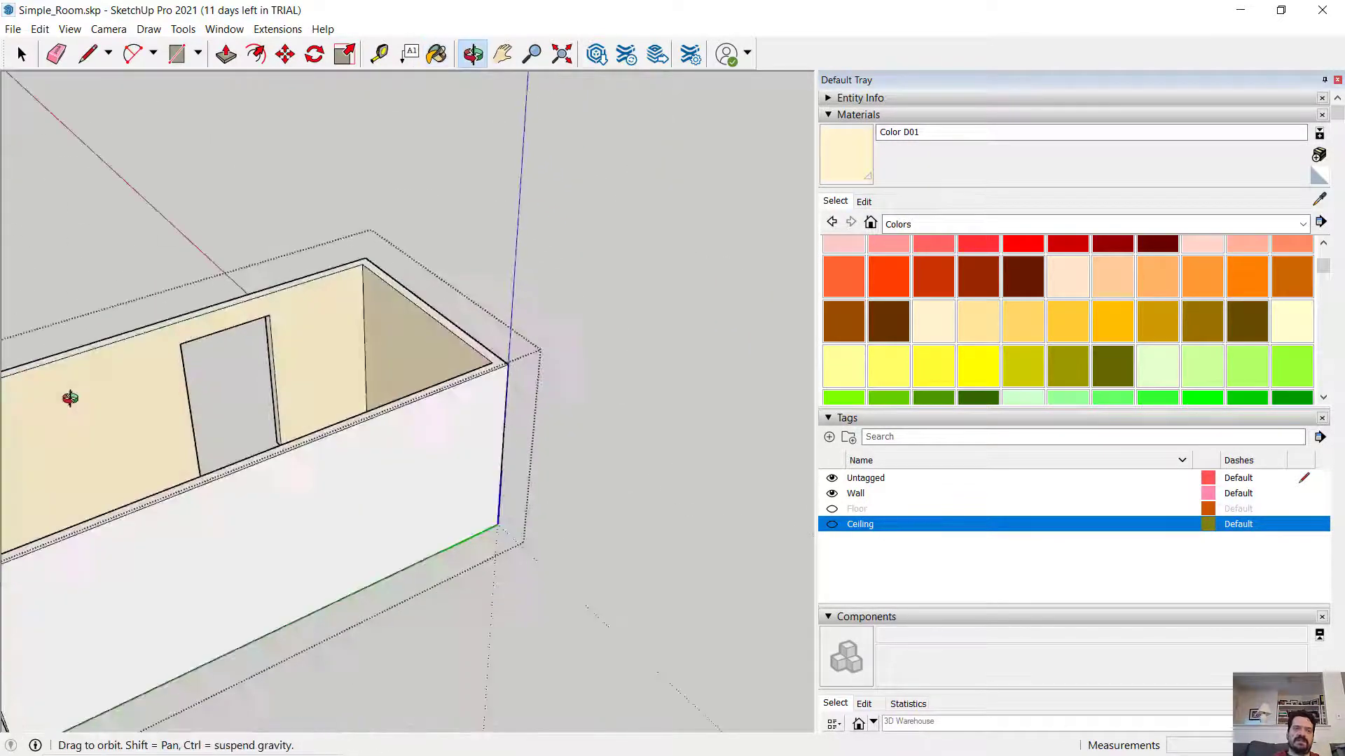
{"action": "left_click", "coordinate": [437, 55]}
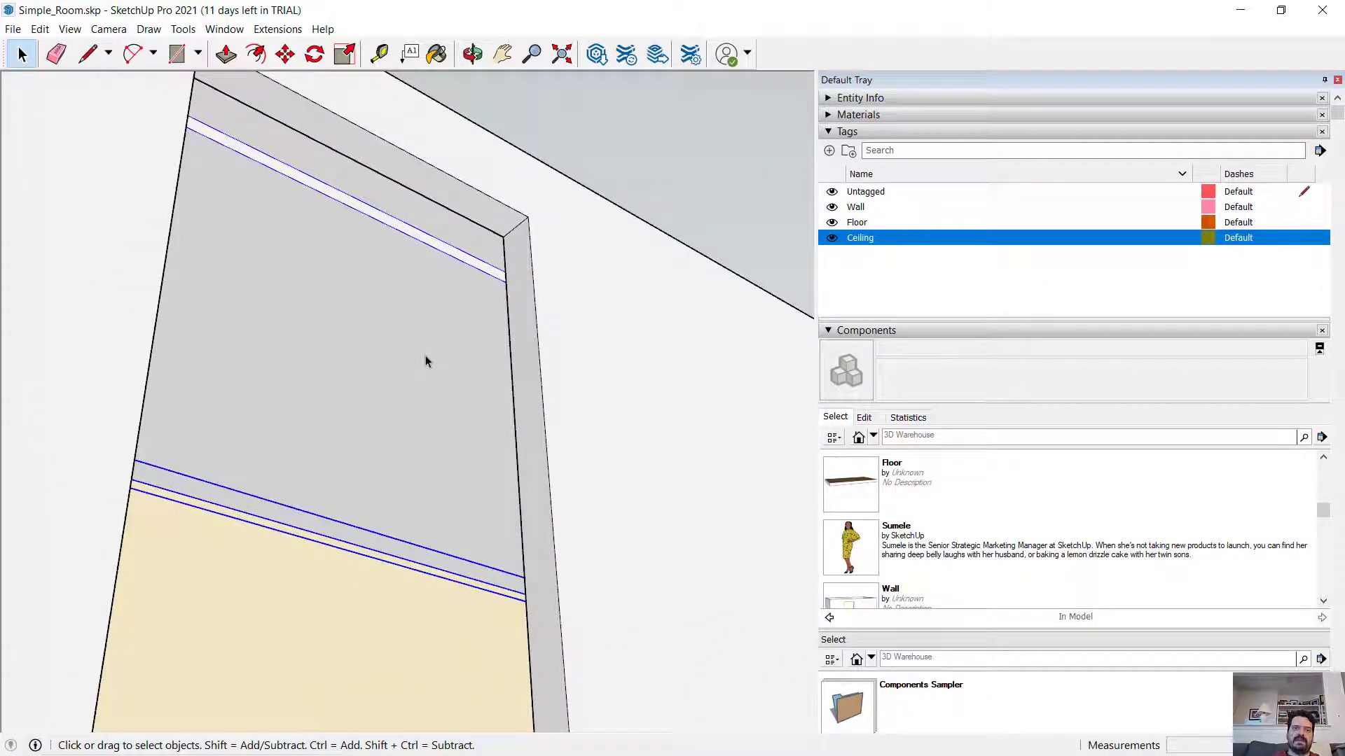
Paint the ceiling's underside with lavender Color J01 from the Materials Colors set
{"action": "left_click", "coordinate": [831, 223]}
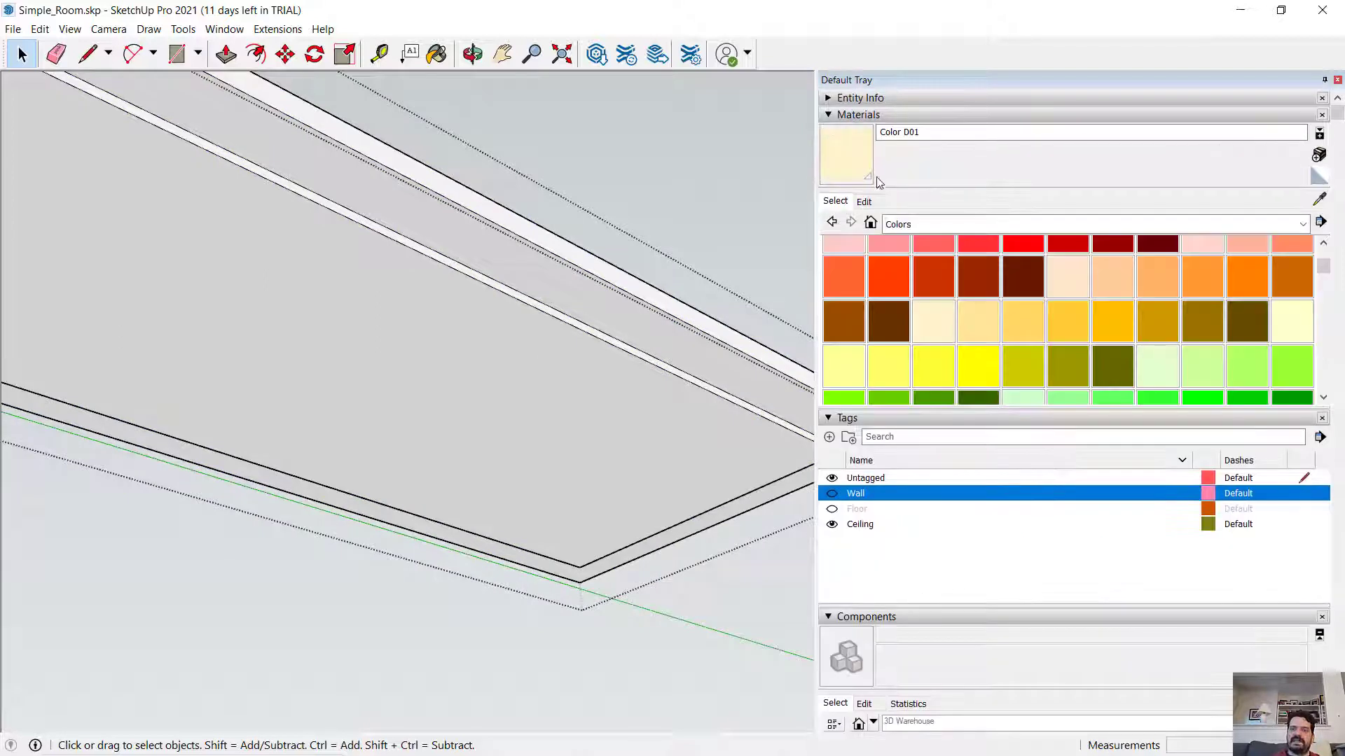
{"action": "mouse_move", "coordinate": [933, 326]}
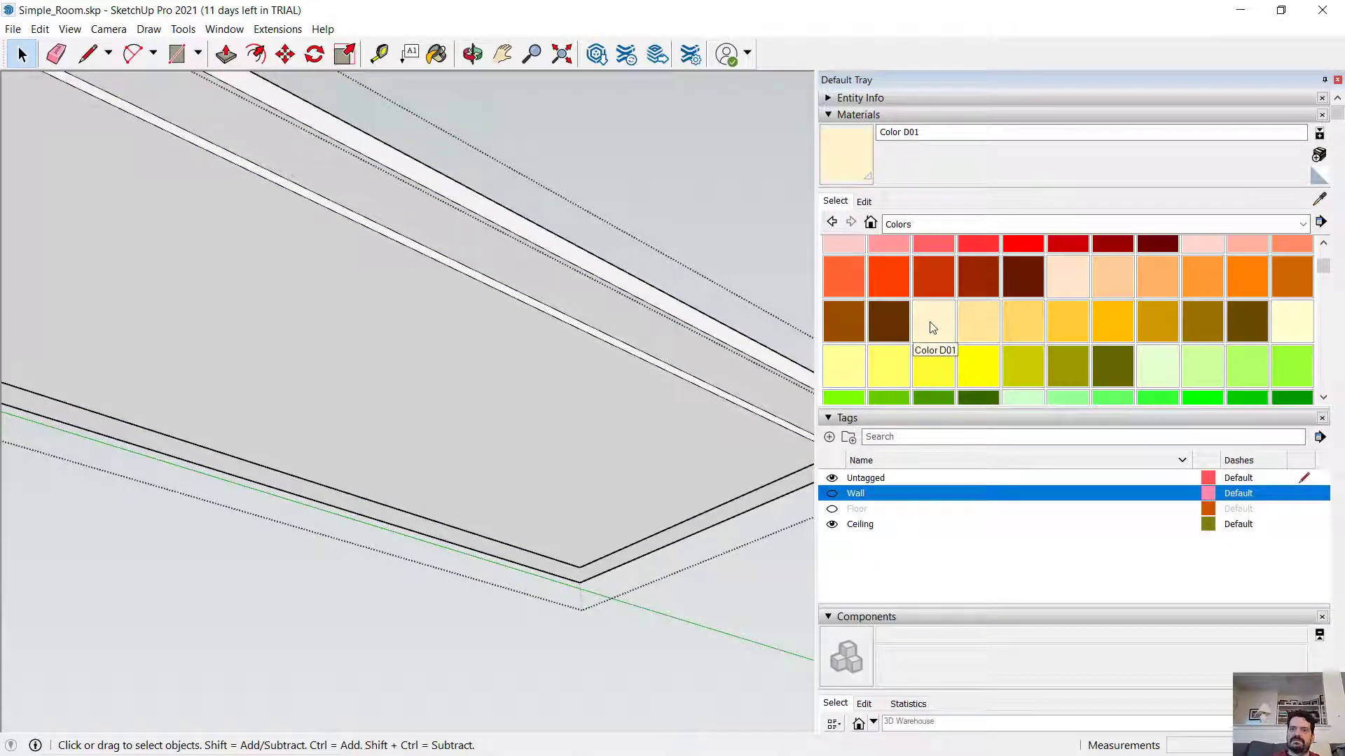
{"action": "scroll", "scroll_direction": "down", "scroll_amount": 3}
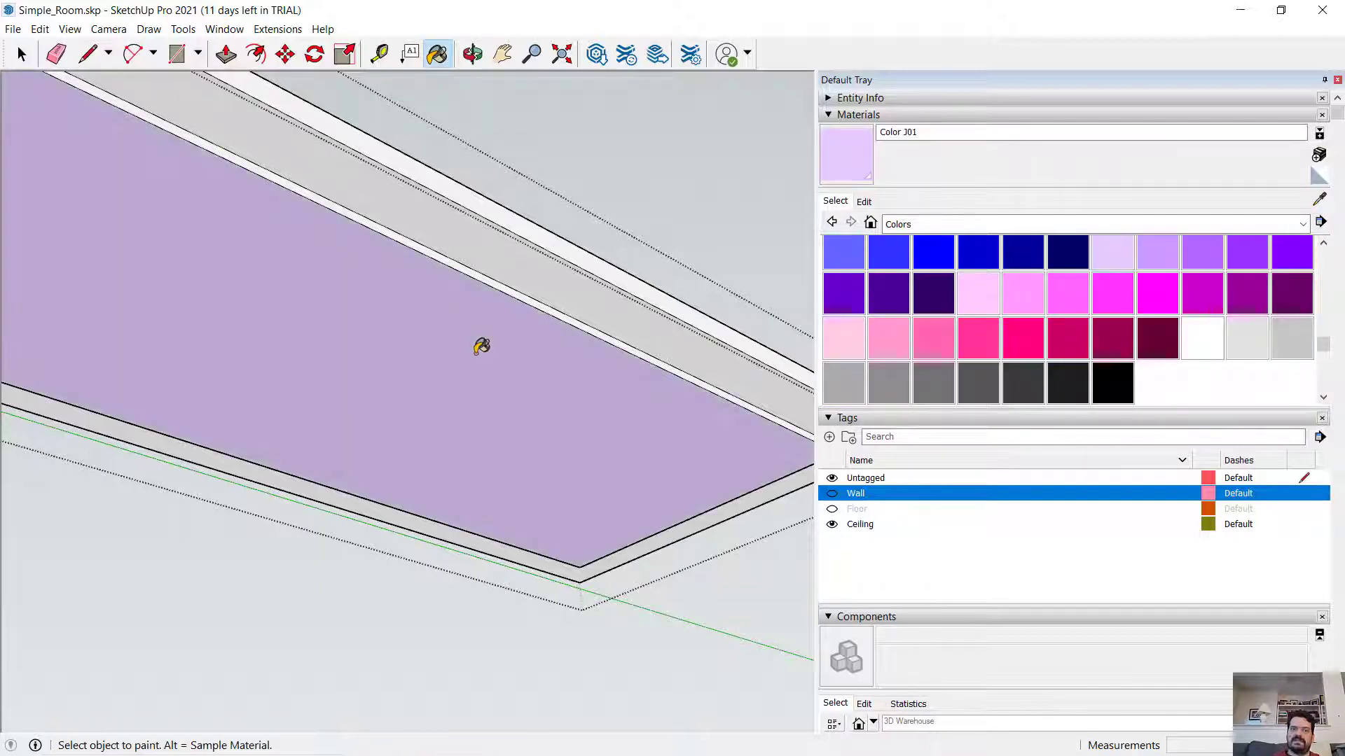
{"action": "left_click", "coordinate": [21, 55]}
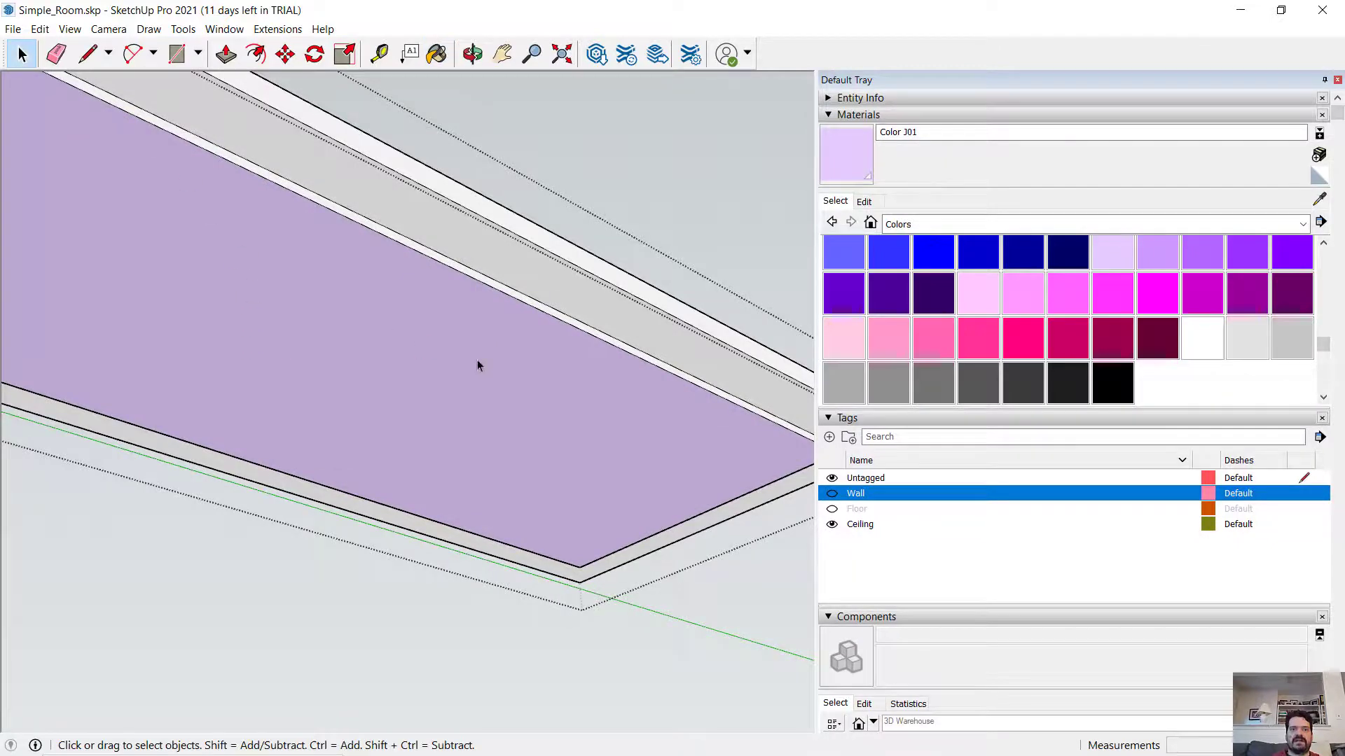
{"action": "left_click", "coordinate": [472, 55]}
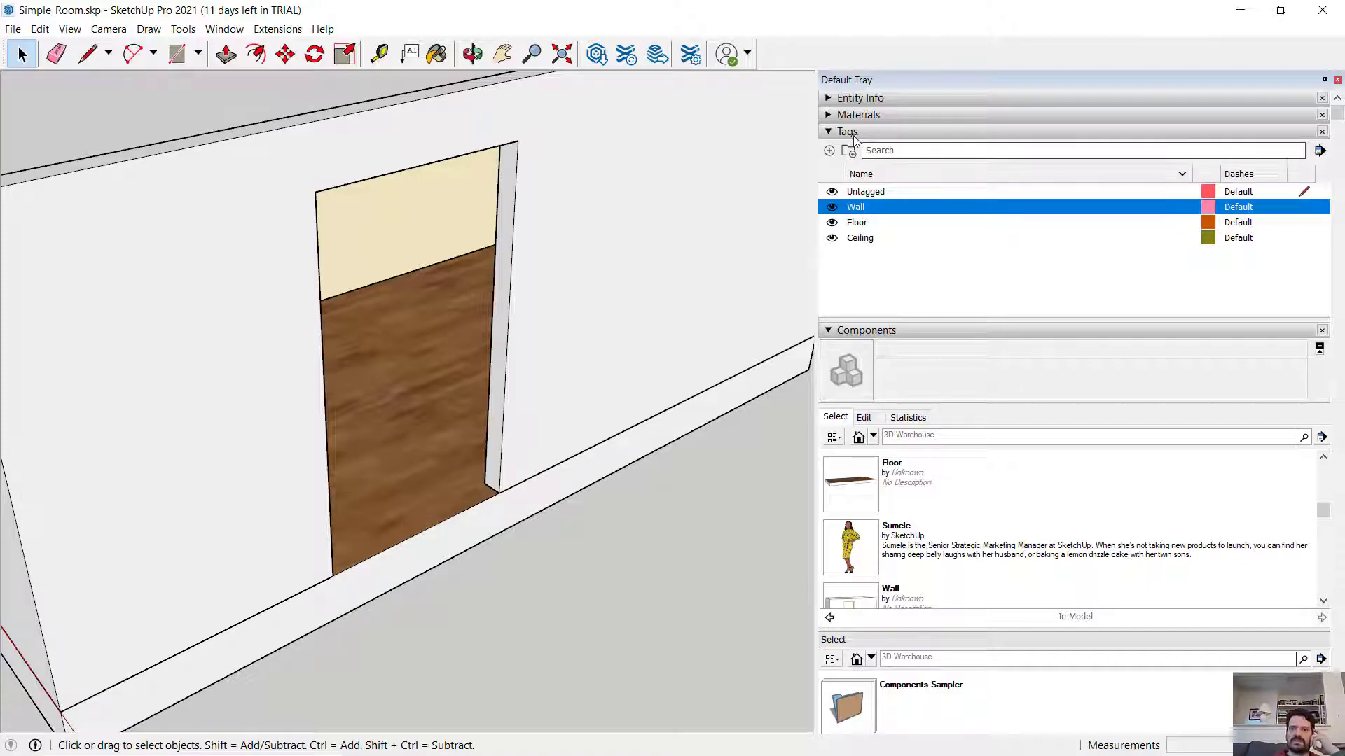
Show all tags and orbit to view the whole room from outside
{"action": "left_click", "coordinate": [472, 55]}
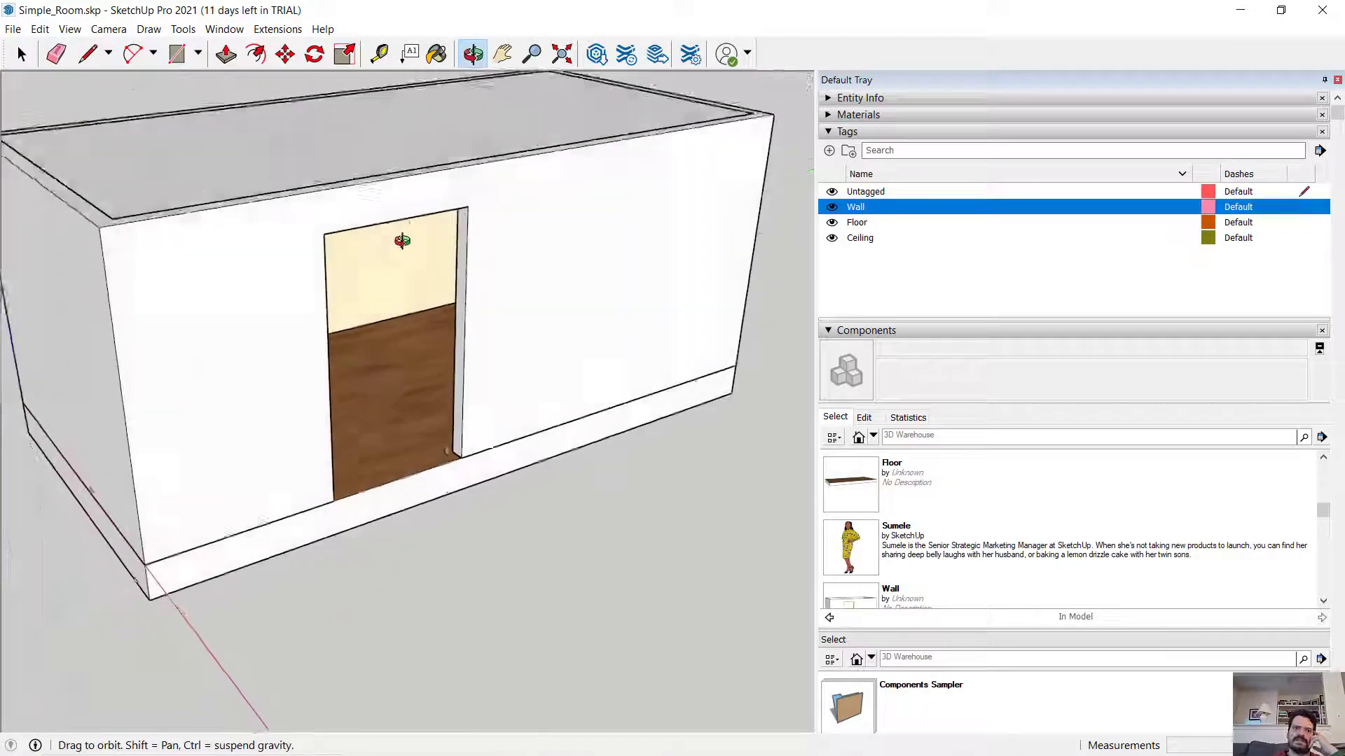